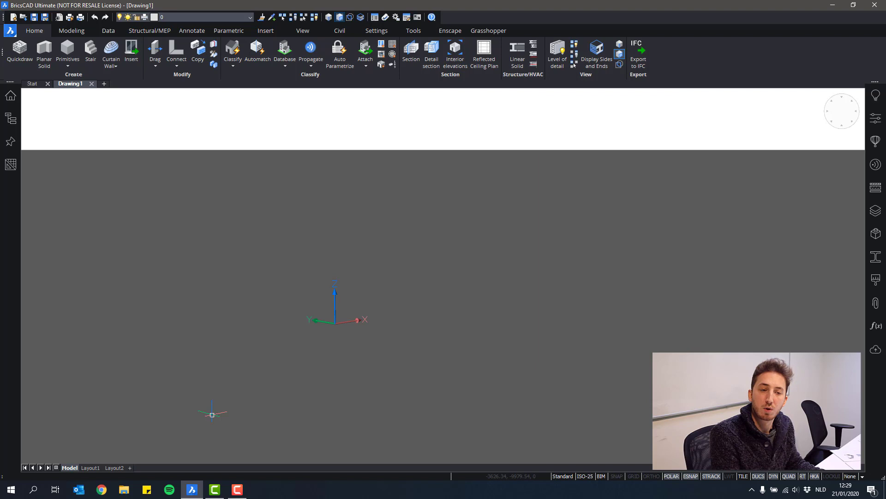
pyautogui.moveTo(129, 382)
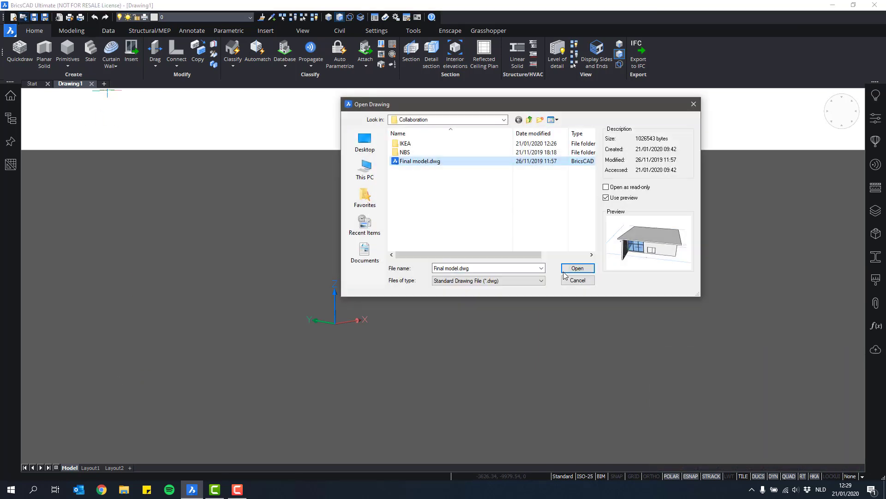
# Step: Open Final model.dwg from the Starter files Collaboration folder
pyautogui.click(502, 119)
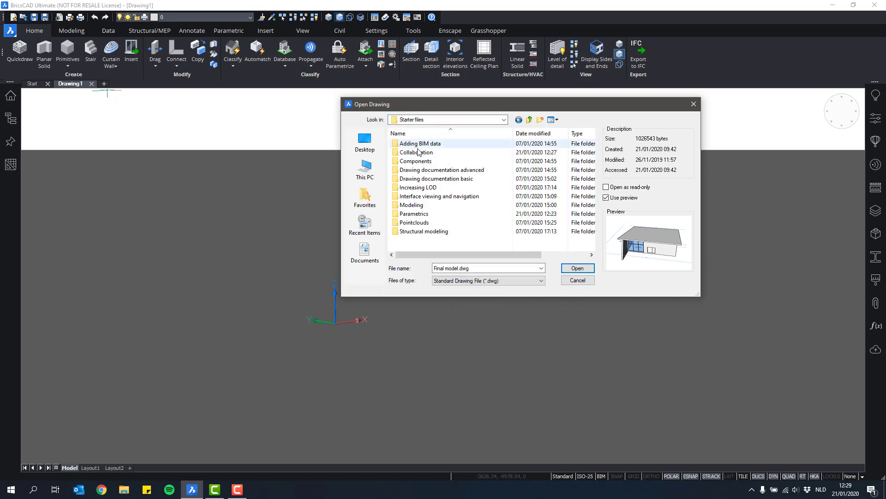
pyautogui.doubleClick(418, 152)
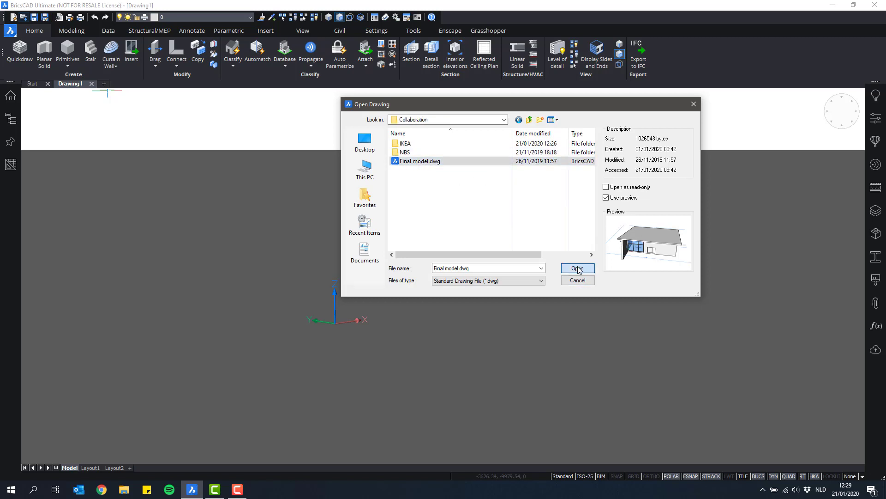
pyautogui.click(577, 268)
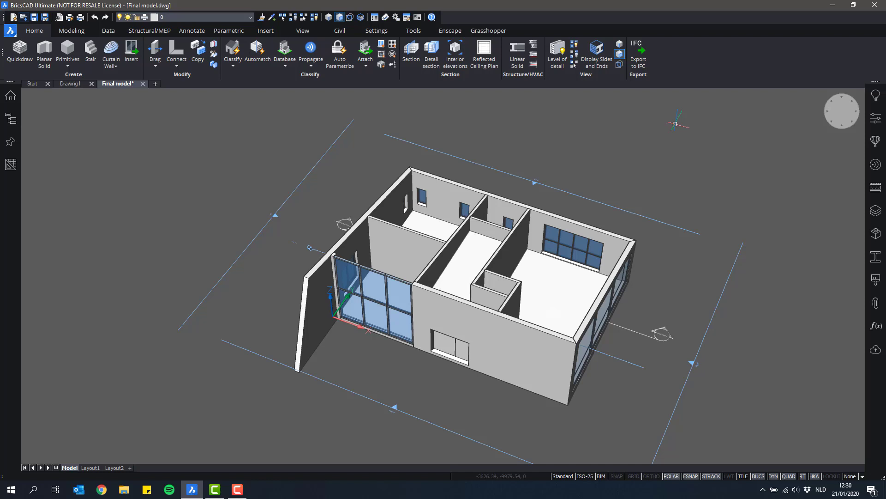
pyautogui.moveTo(606, 165)
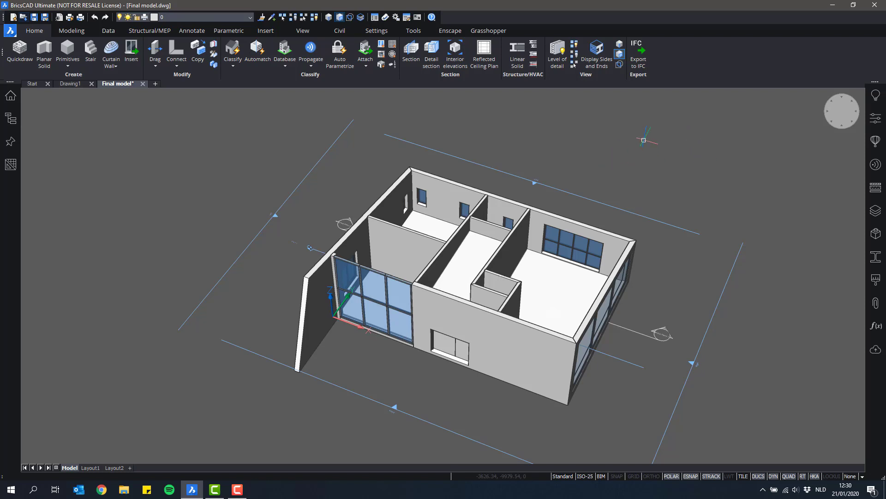
pyautogui.moveTo(131, 51)
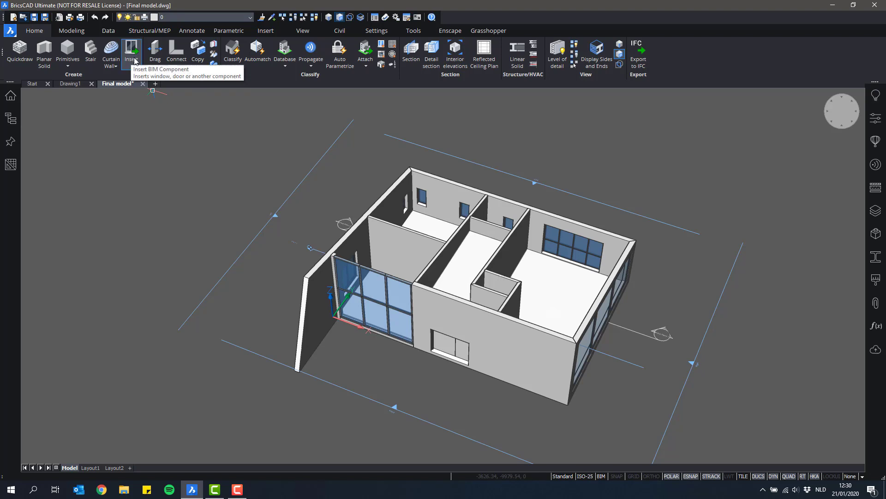
pyautogui.click(131, 50)
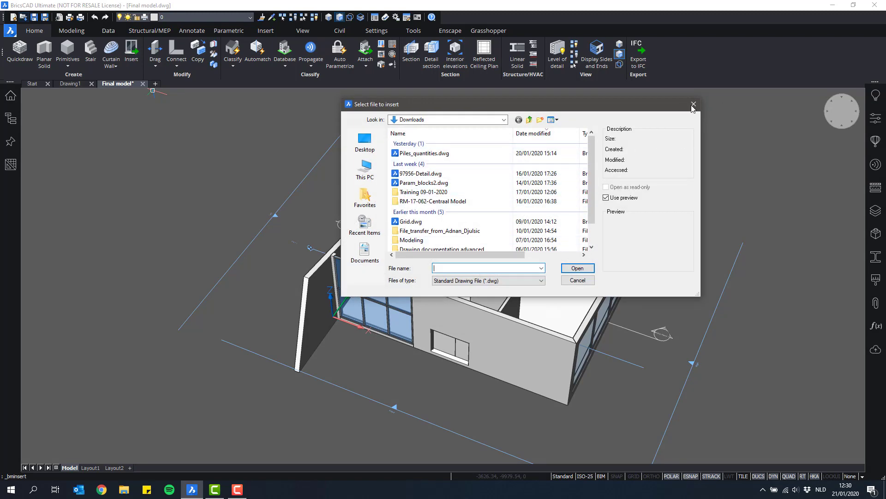
pyautogui.click(693, 104)
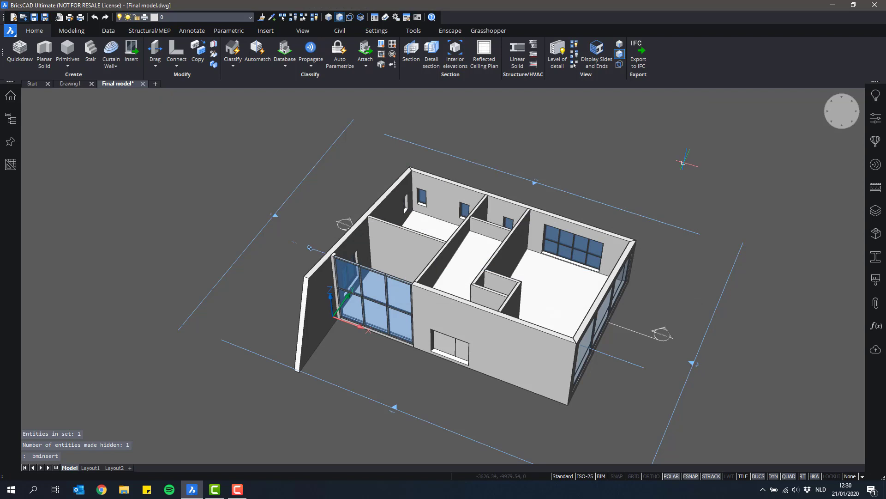
pyautogui.moveTo(746, 182)
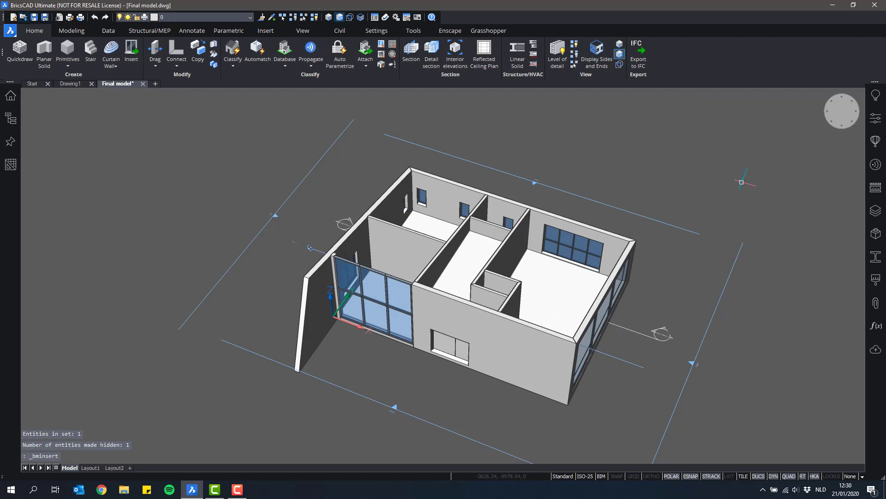
pyautogui.click(876, 142)
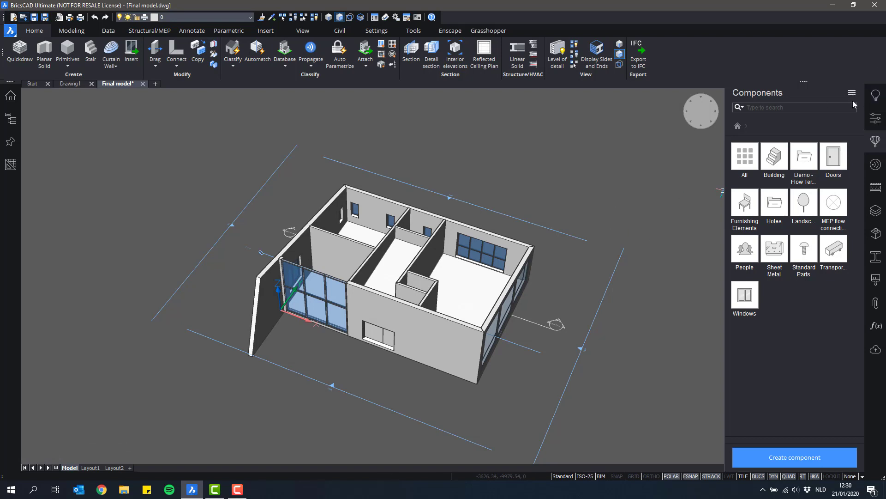
# Step: Add the Collaboration\IKEA folder to the Components directory path via Manage libraries
pyautogui.click(853, 93)
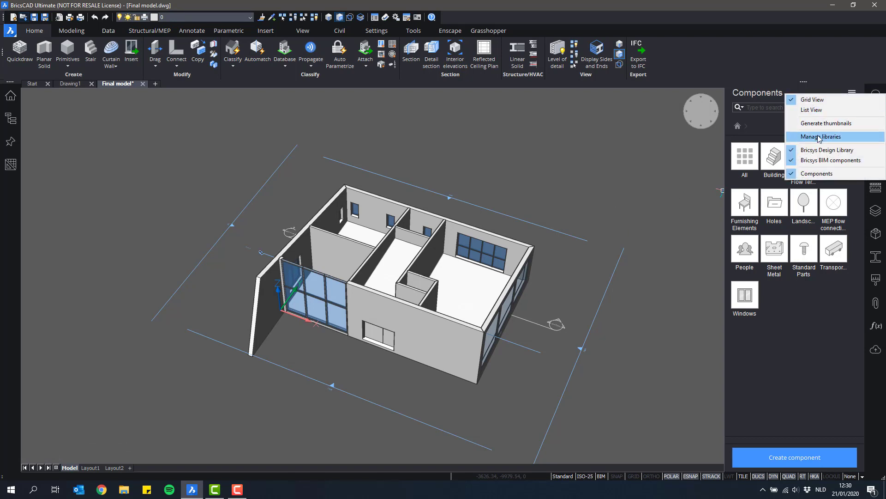
pyautogui.click(821, 136)
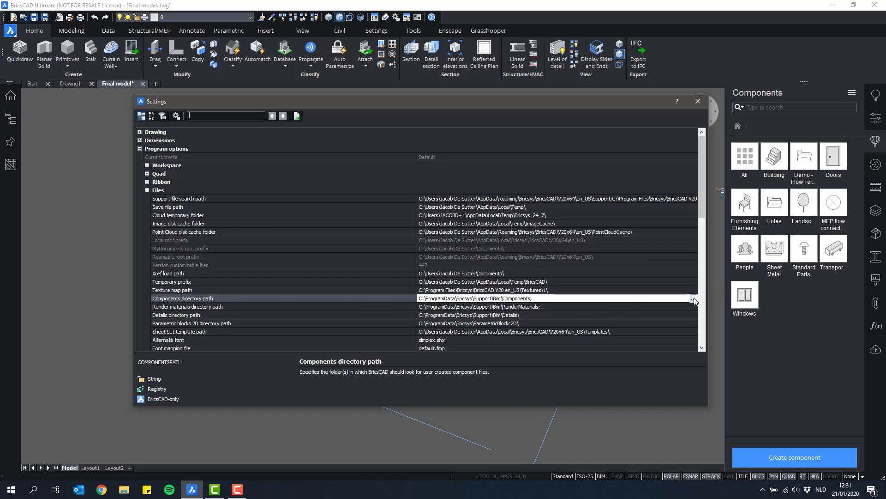
pyautogui.click(693, 298)
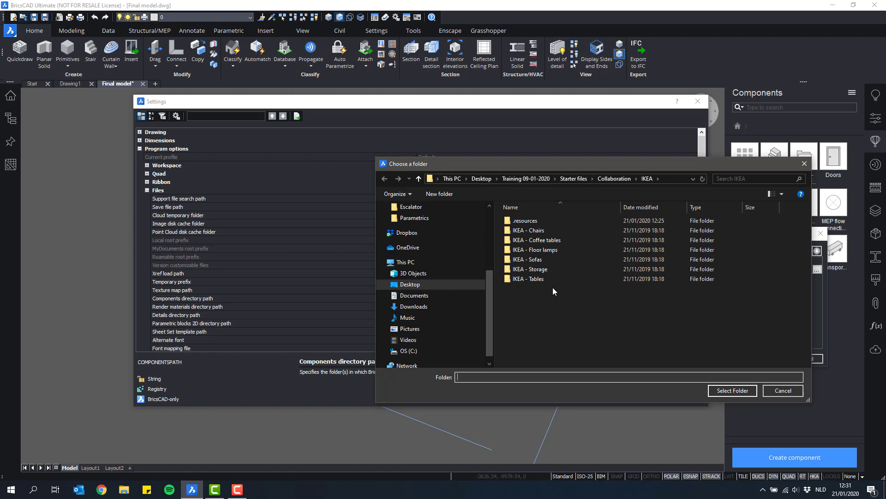
pyautogui.moveTo(629, 184)
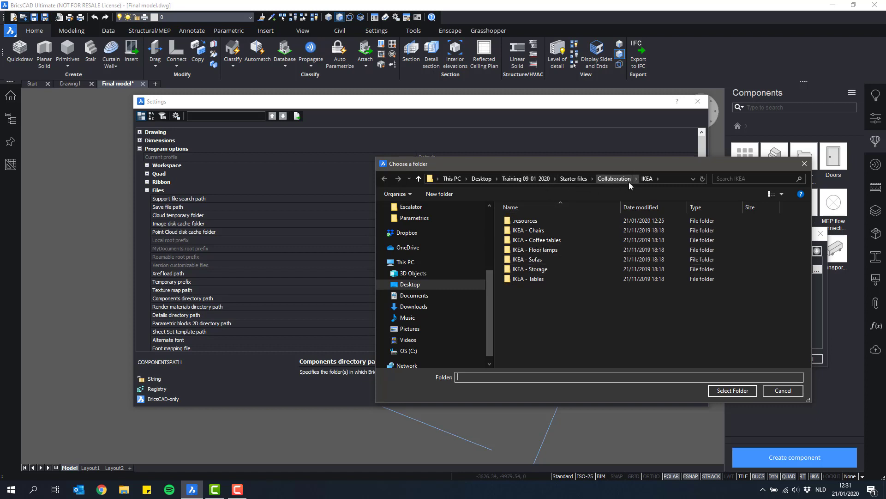
pyautogui.click(614, 179)
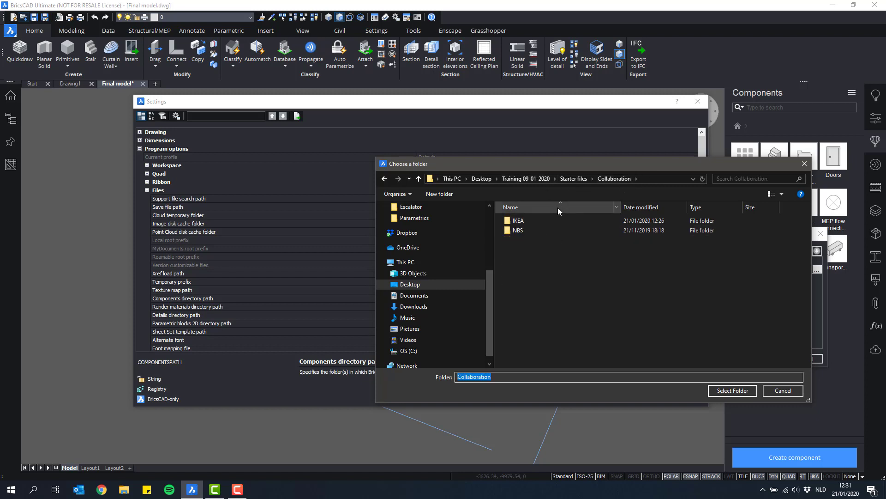
pyautogui.click(518, 221)
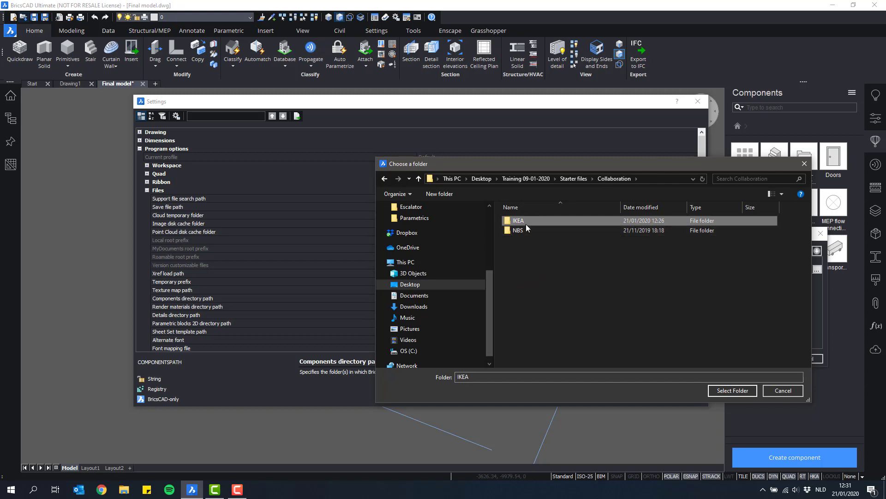
pyautogui.click(731, 390)
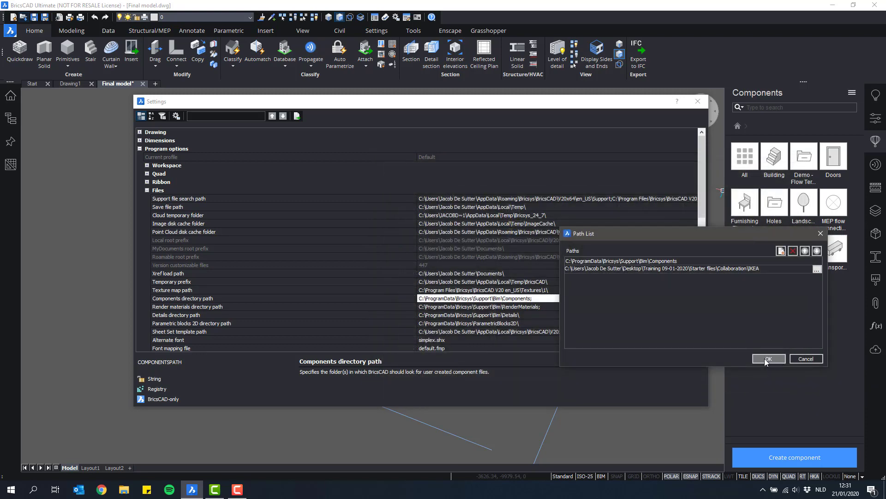
pyautogui.click(768, 358)
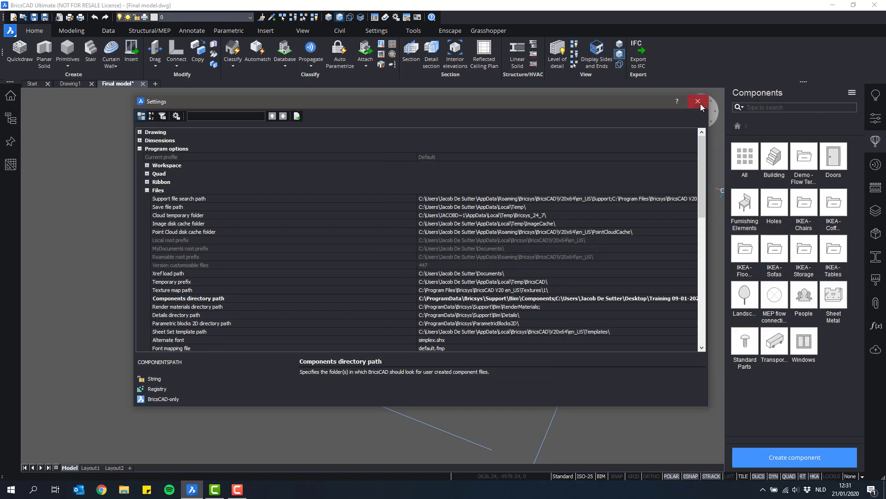
pyautogui.click(697, 102)
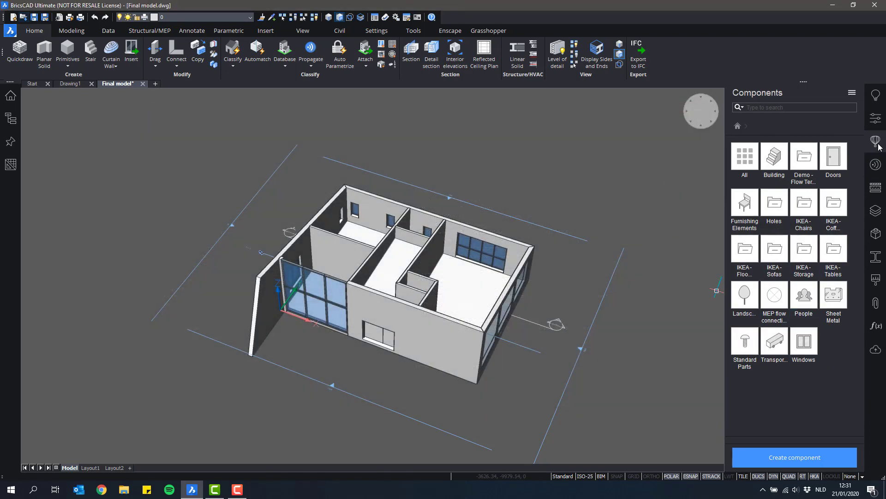
pyautogui.moveTo(876, 141)
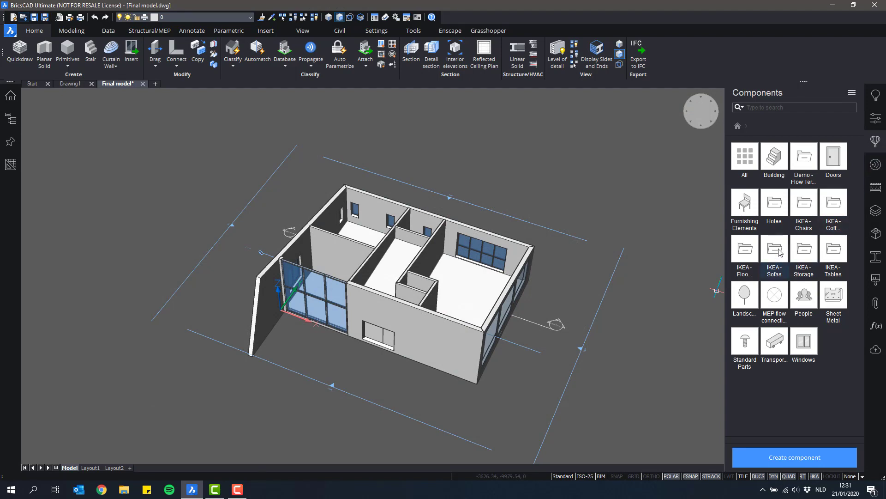
# Step: Open the IKEA - Sofas category in the Components panel
pyautogui.doubleClick(774, 248)
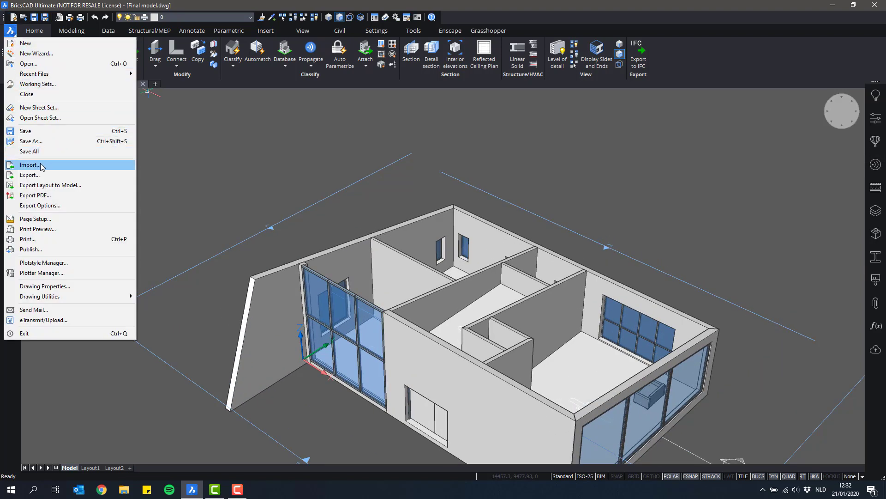
# Step: Import Double_Bed.ifc from the Training 09-01-2020 folder, filtering to IFC files
pyautogui.click(31, 164)
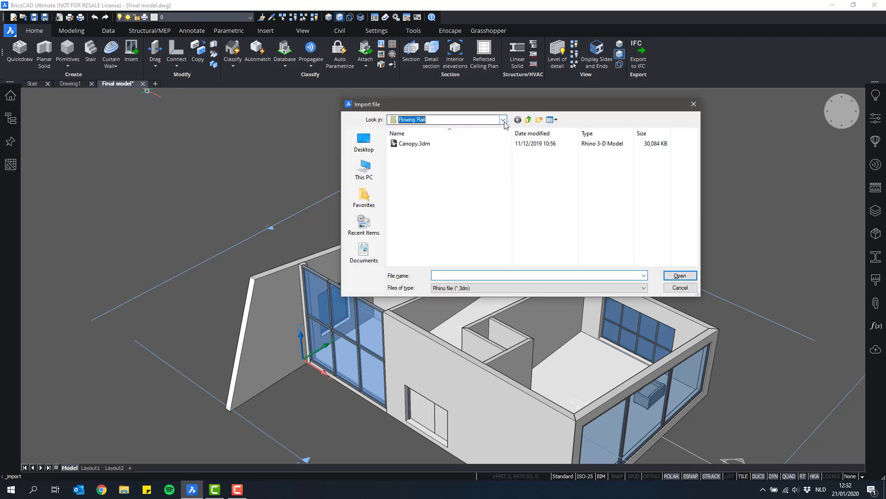
pyautogui.click(502, 119)
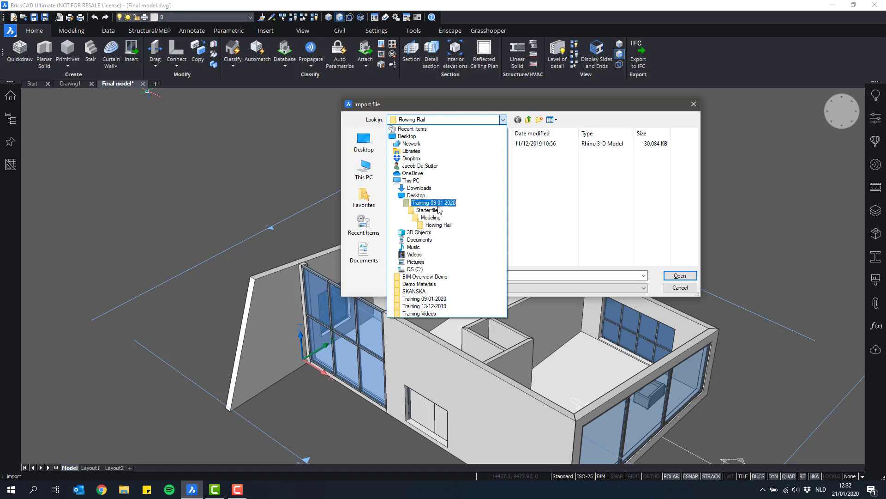
pyautogui.click(425, 210)
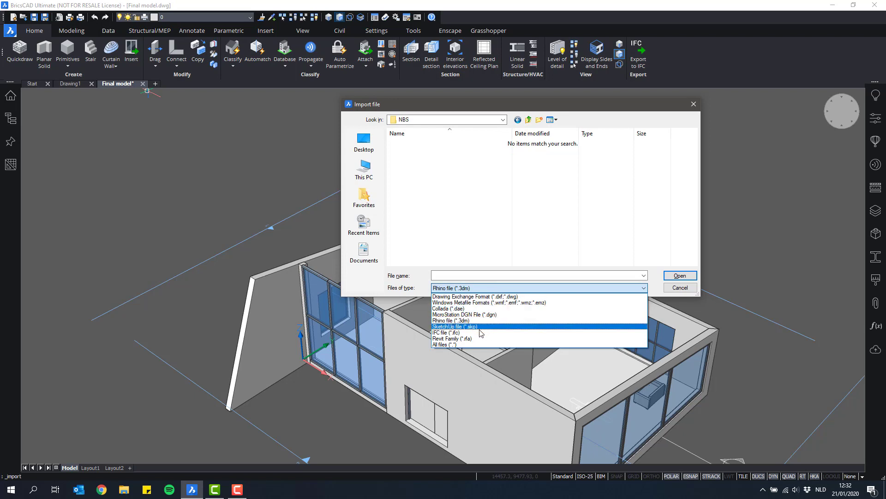
pyautogui.click(449, 332)
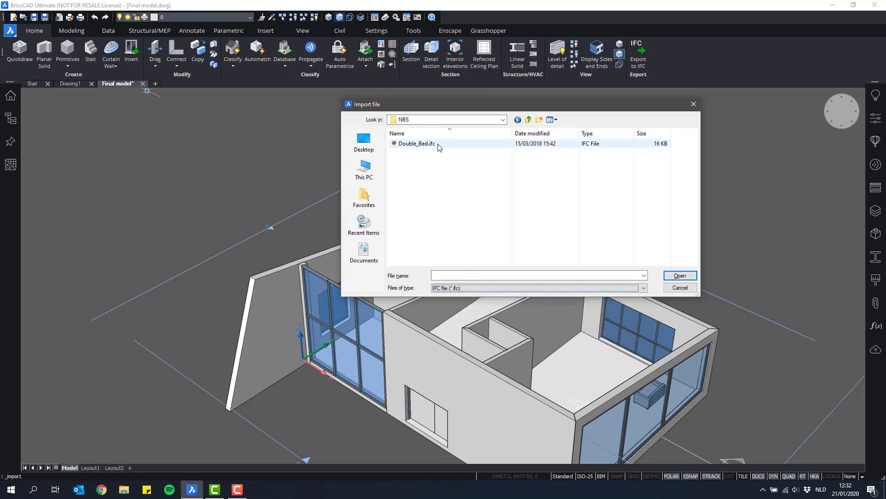
pyautogui.click(416, 143)
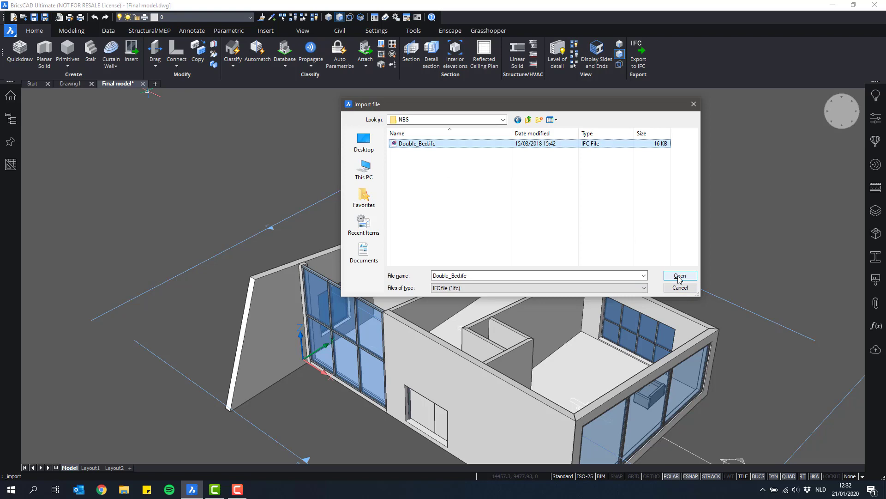
pyautogui.click(680, 276)
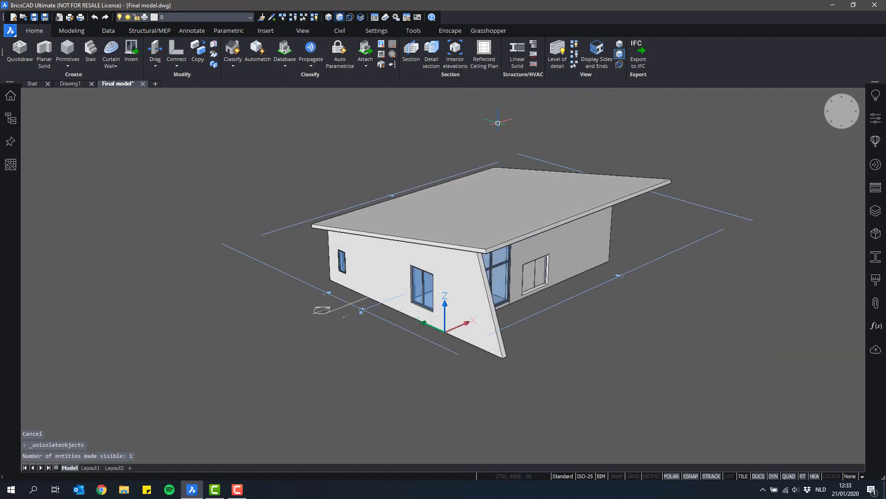
pyautogui.moveTo(637, 48)
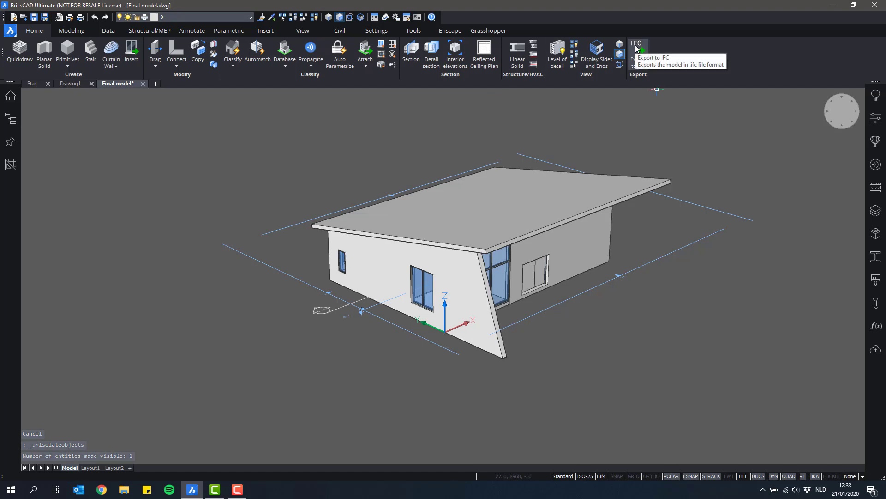
# Step: Export the entire model to IFC, saving it on the Desktop
pyautogui.click(638, 50)
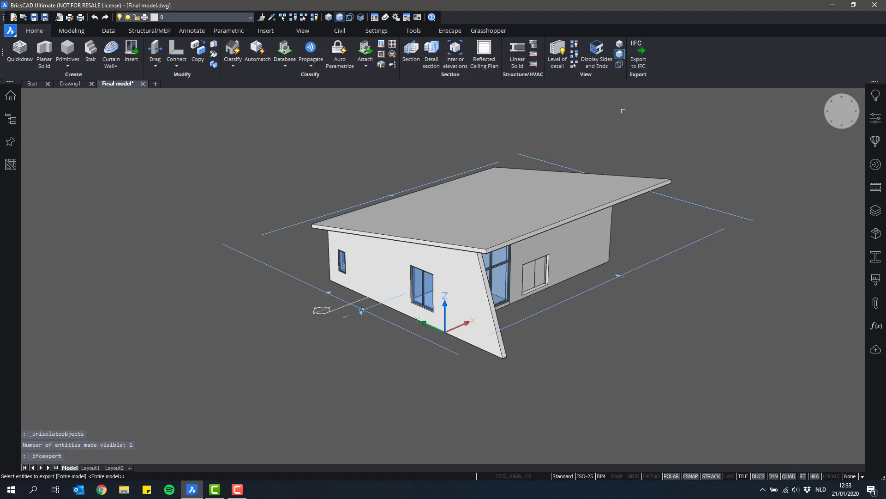
pyautogui.moveTo(181, 317)
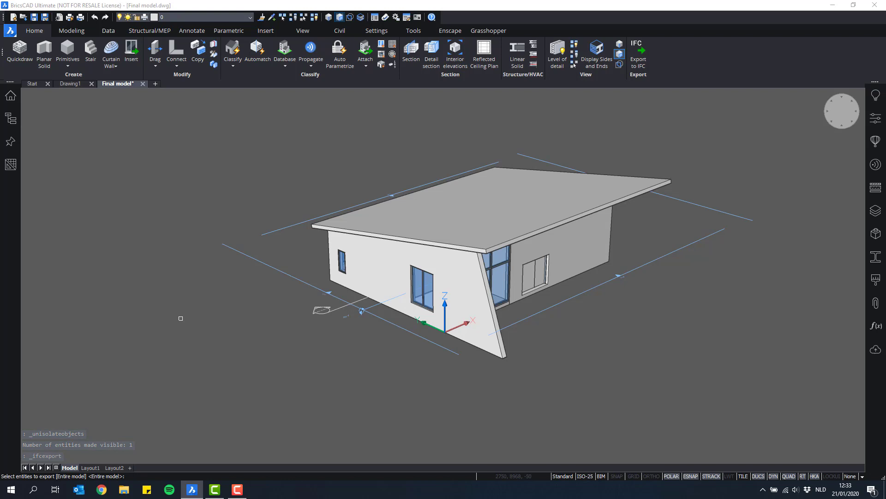
pyautogui.click(637, 54)
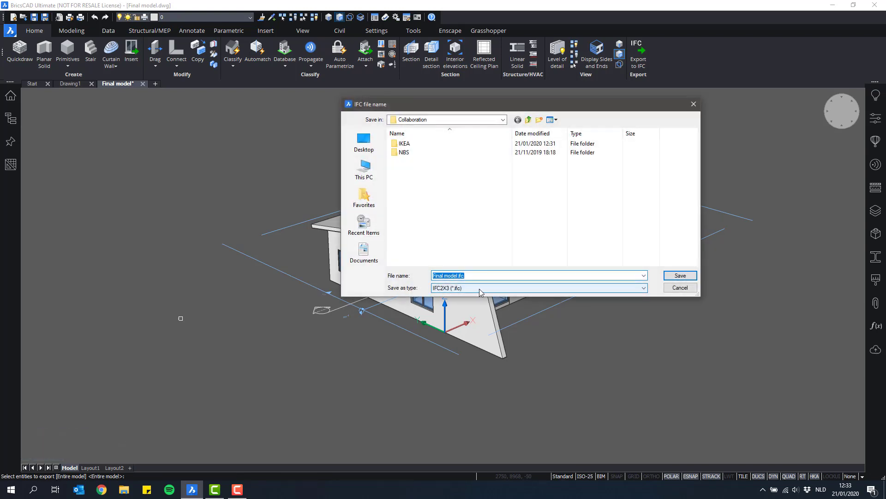
pyautogui.click(643, 288)
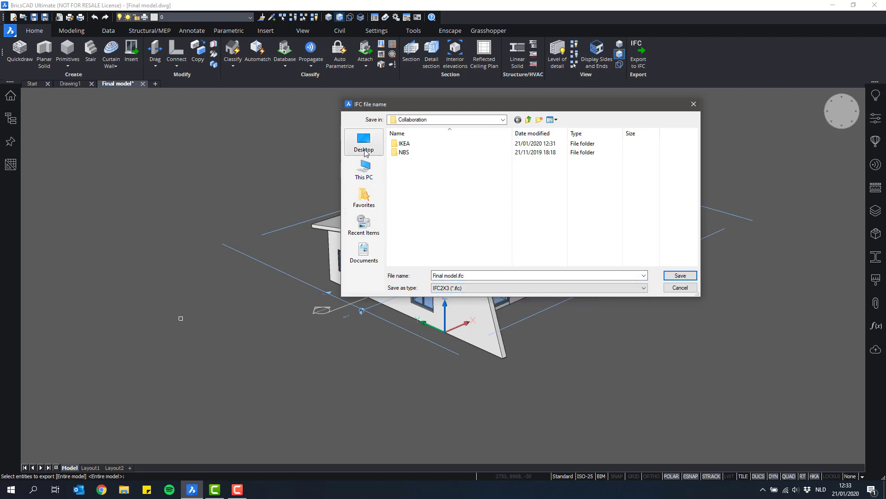
pyautogui.click(679, 275)
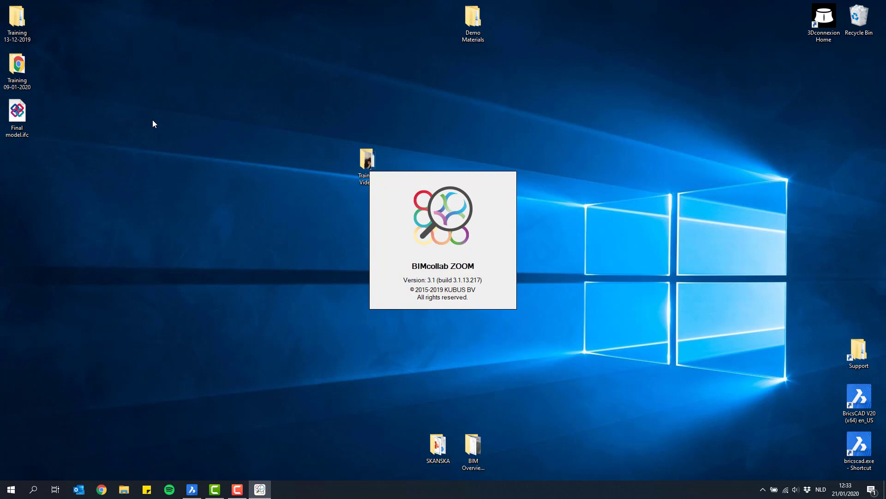
pyautogui.moveTo(215, 118)
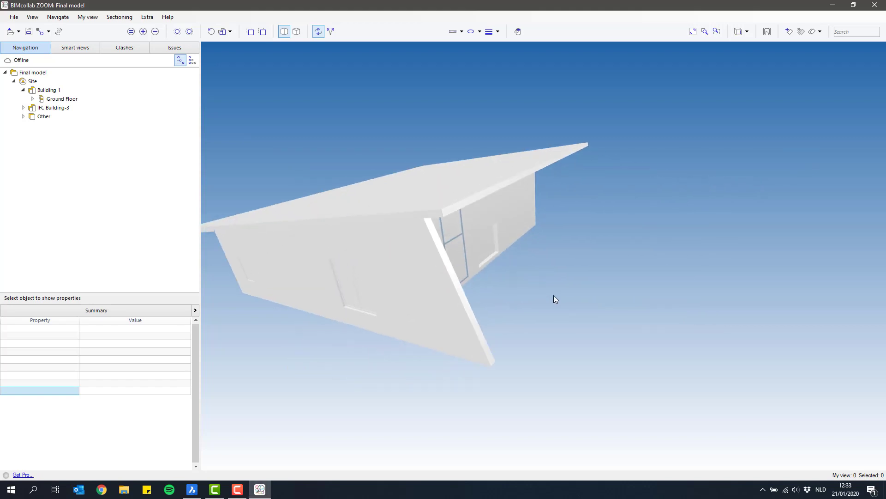
# Step: Bring up and dismiss the roof slab's context menu in ZOOM
pyautogui.rightClick(336, 202)
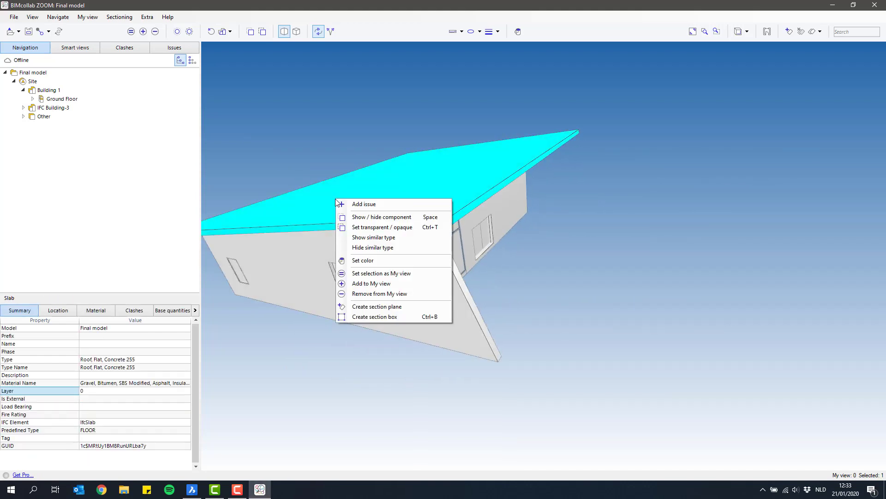
pyautogui.moveTo(333, 137)
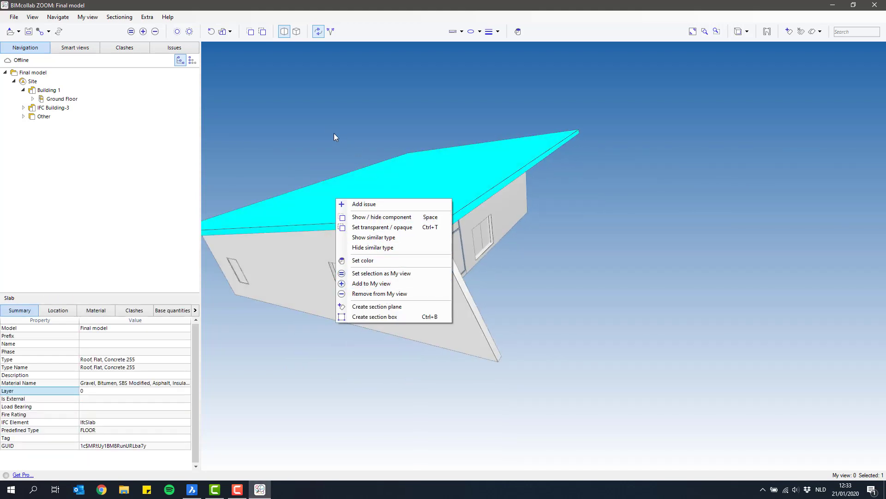
pyautogui.click(382, 217)
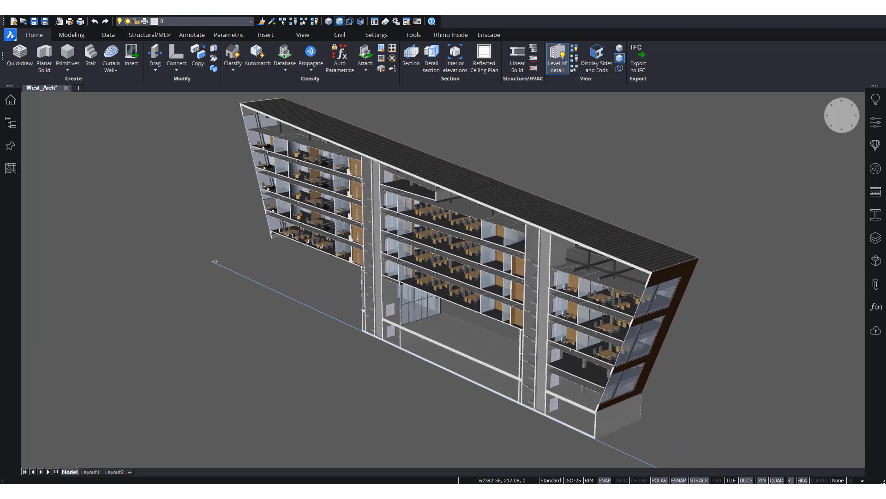
# Step: Create the property set 'Custom Properties Windows' applied to Window elements
pyautogui.scroll(3)
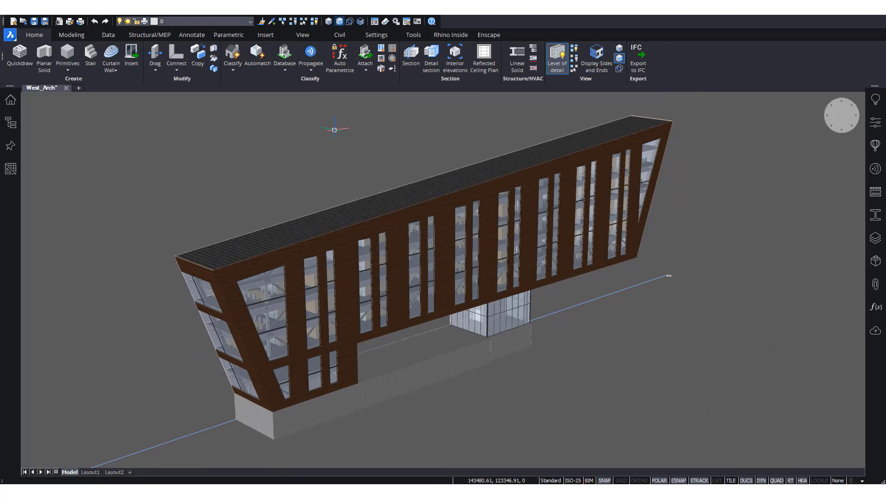
pyautogui.click(284, 56)
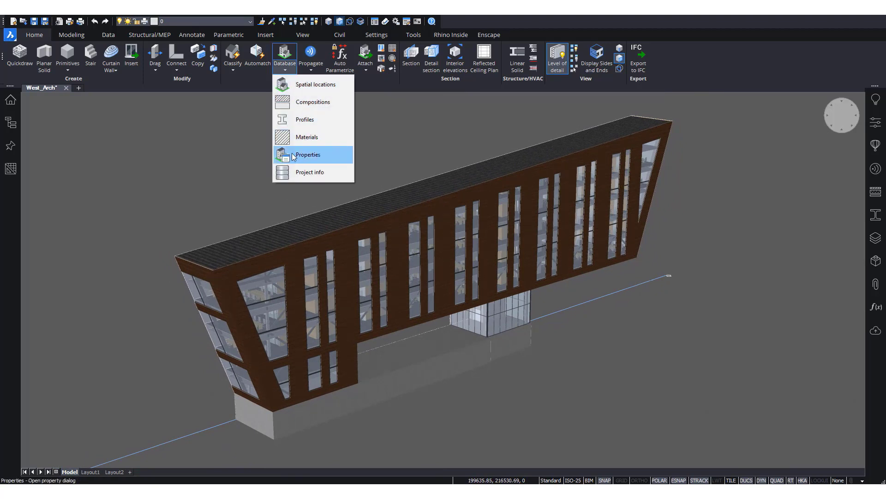
pyautogui.click(307, 155)
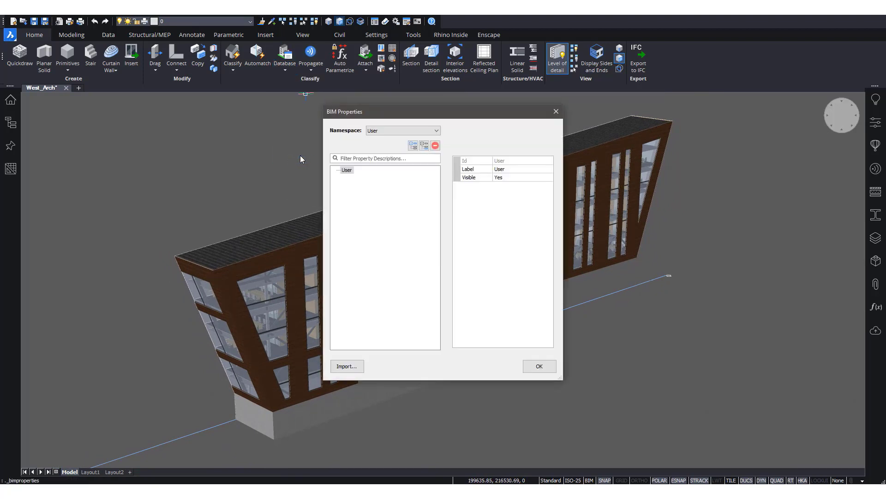
pyautogui.moveTo(412, 145)
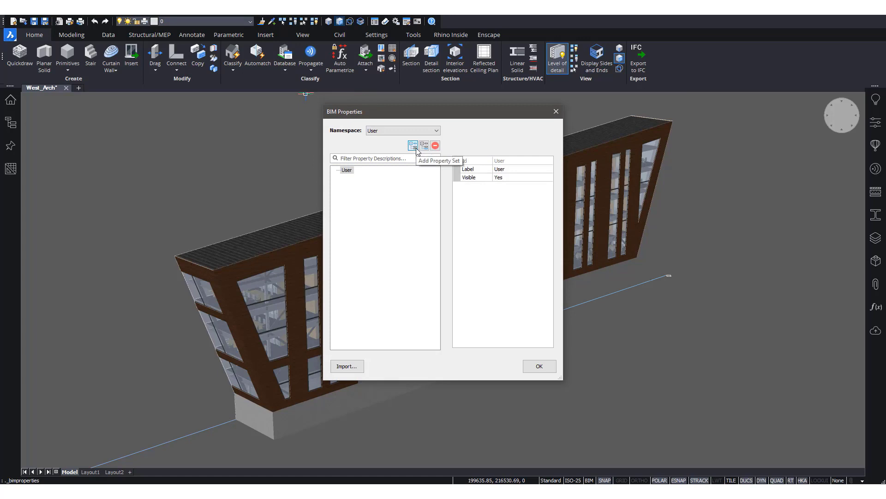
pyautogui.click(413, 146)
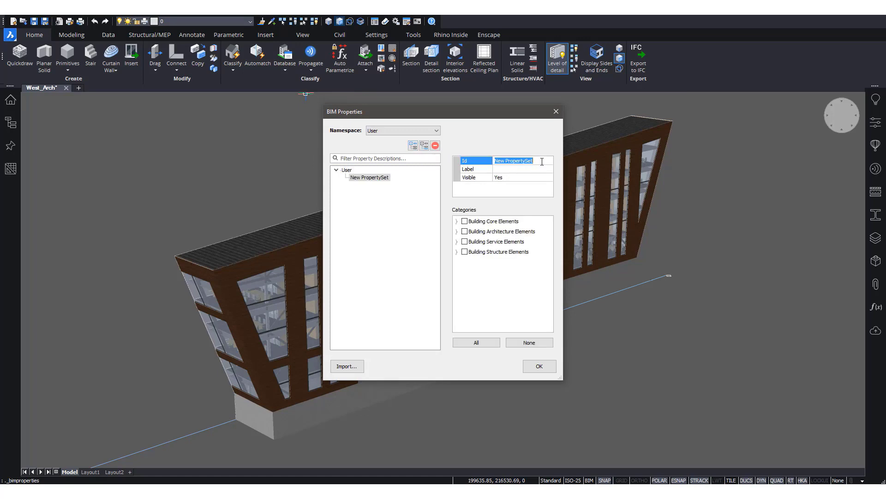
pyautogui.write('Custom Proper')
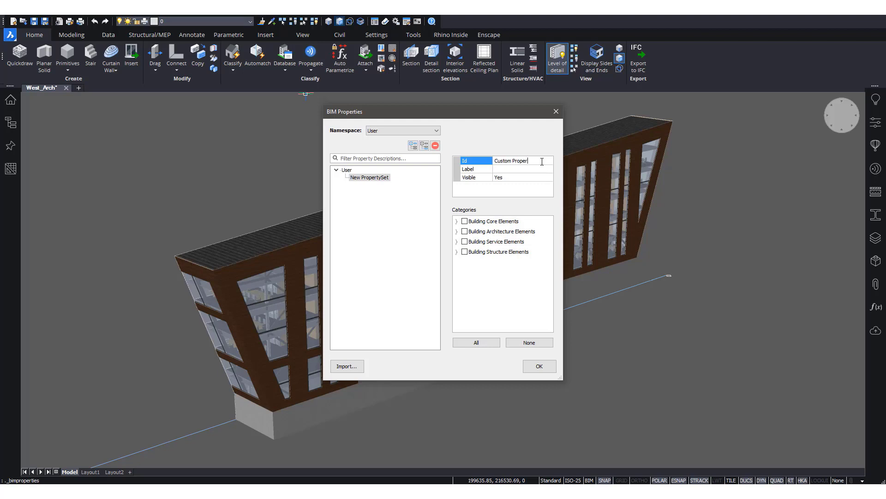
pyautogui.write('Windows')
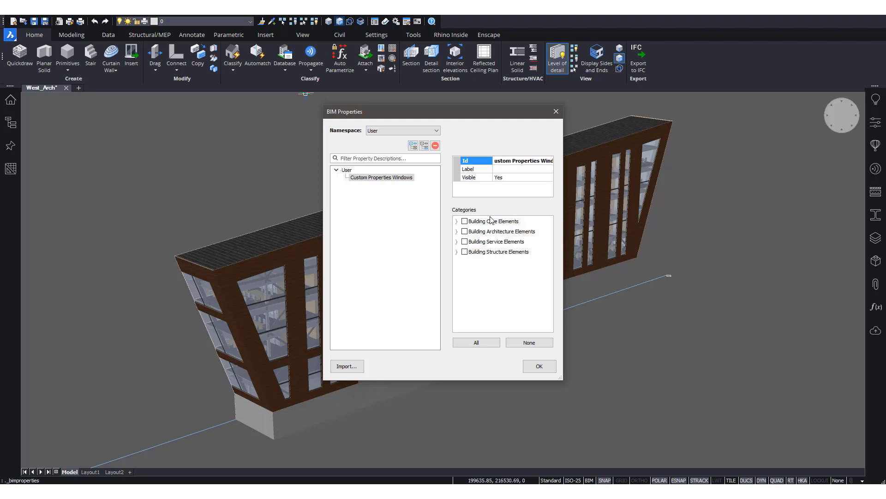
pyautogui.click(457, 232)
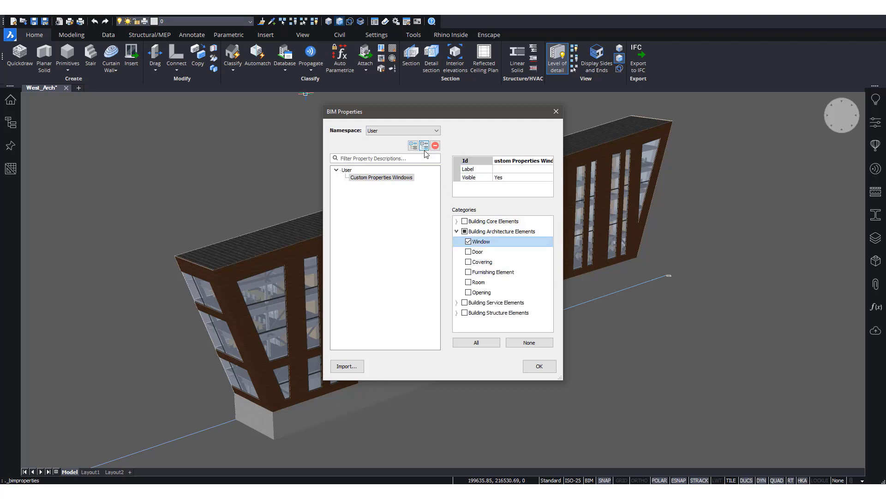
# Step: Add Cost (EUR) and Manufacturer properties to the set and confirm
pyautogui.click(413, 145)
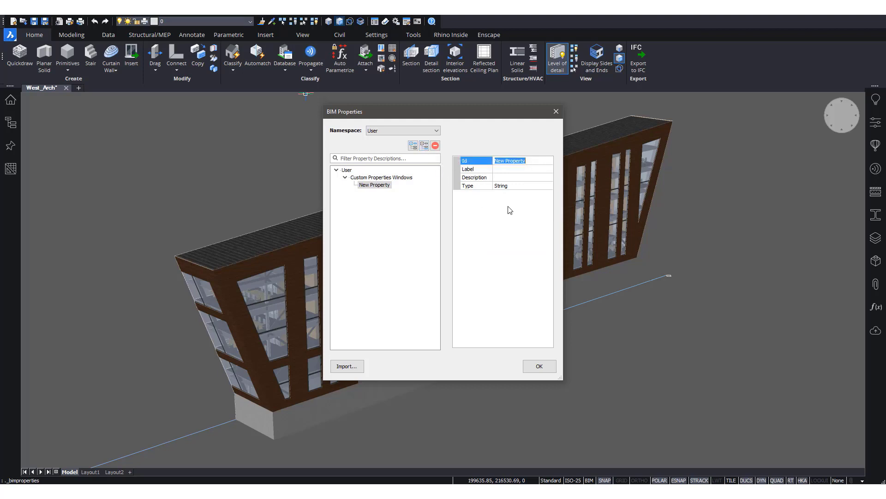
pyautogui.write('Co')
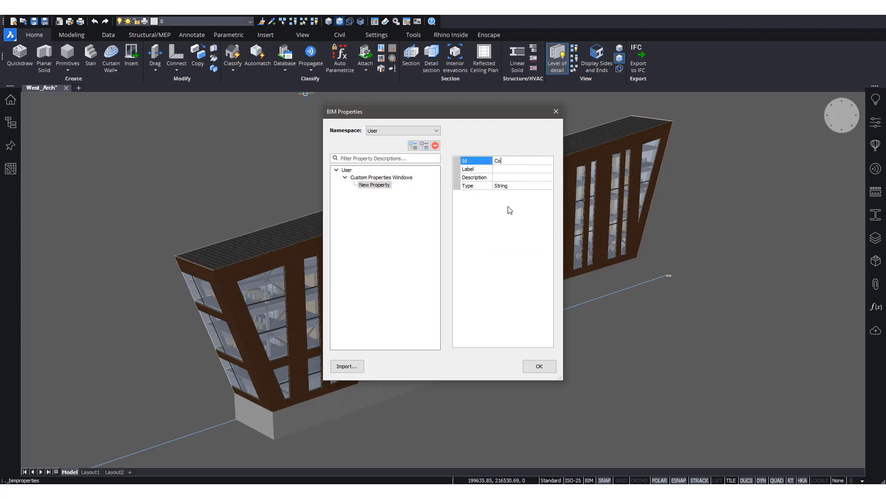
pyautogui.write('Cost (EUR)')
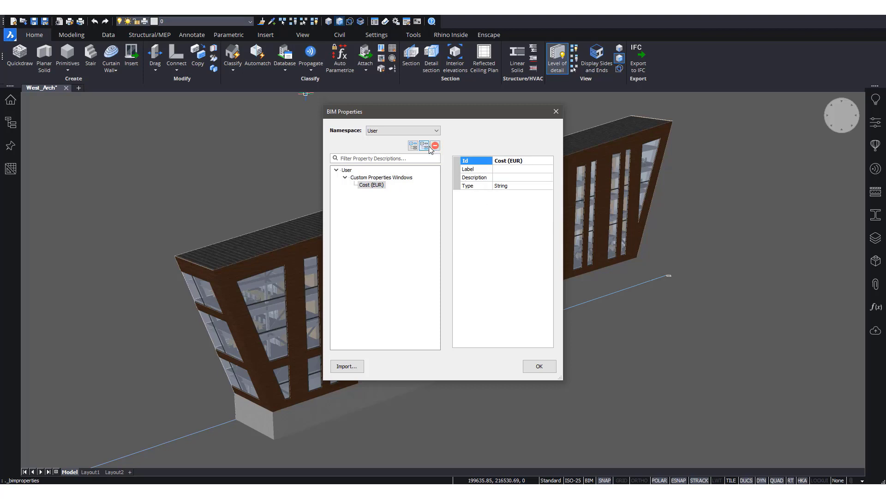
pyautogui.click(413, 145)
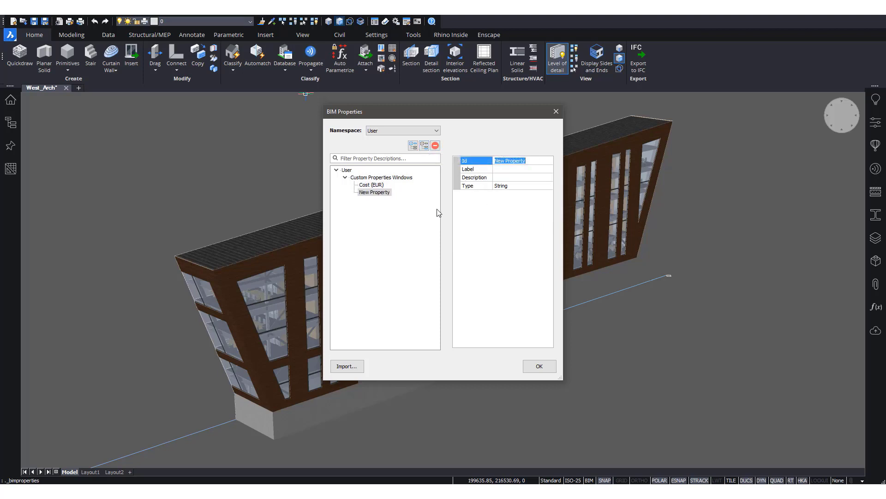
pyautogui.write('Manufacturer')
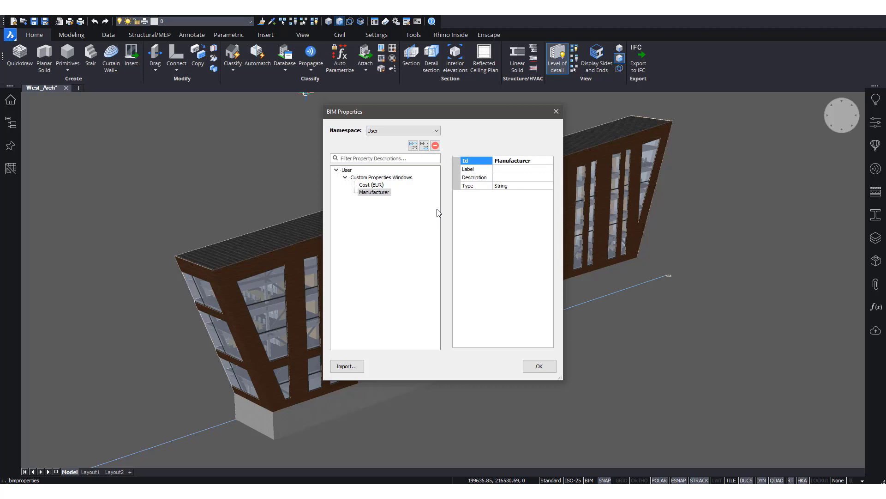
pyautogui.moveTo(370, 194)
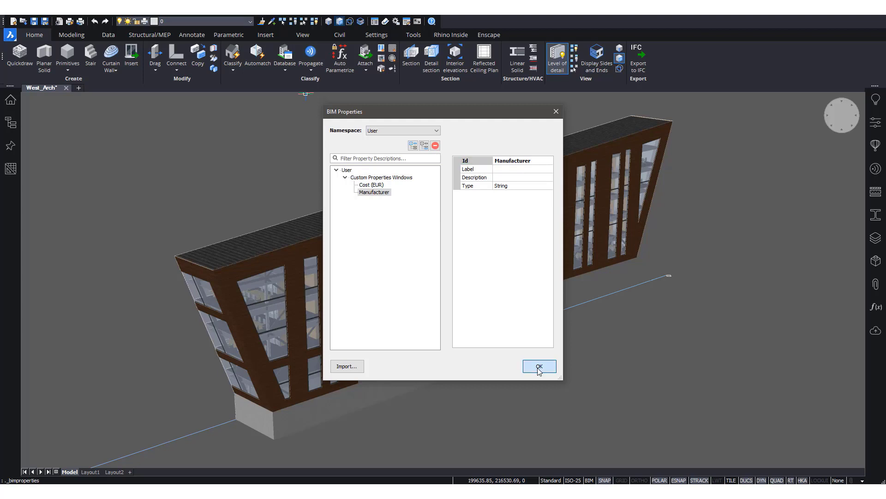
pyautogui.click(538, 365)
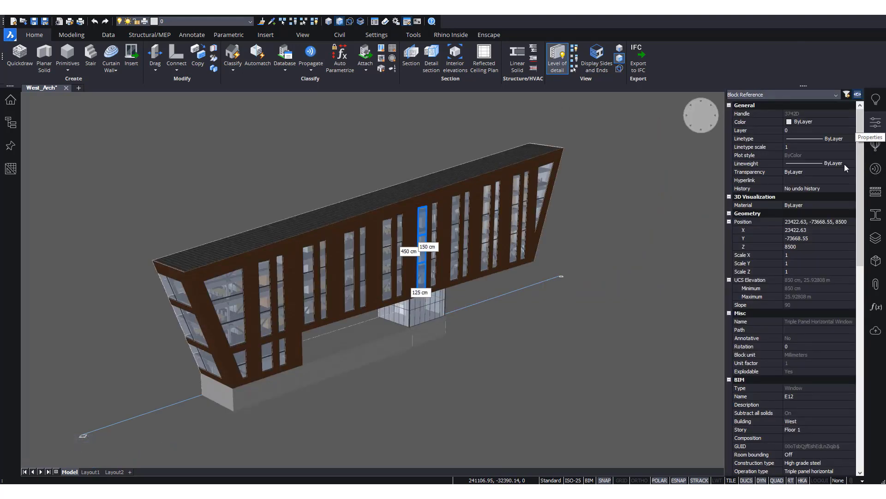
# Step: Fill Cost (EUR) with 5000 and Manufacturer with 'Bricsys Windows Inc.' in Custom Properties Windows
pyautogui.scroll(-3)
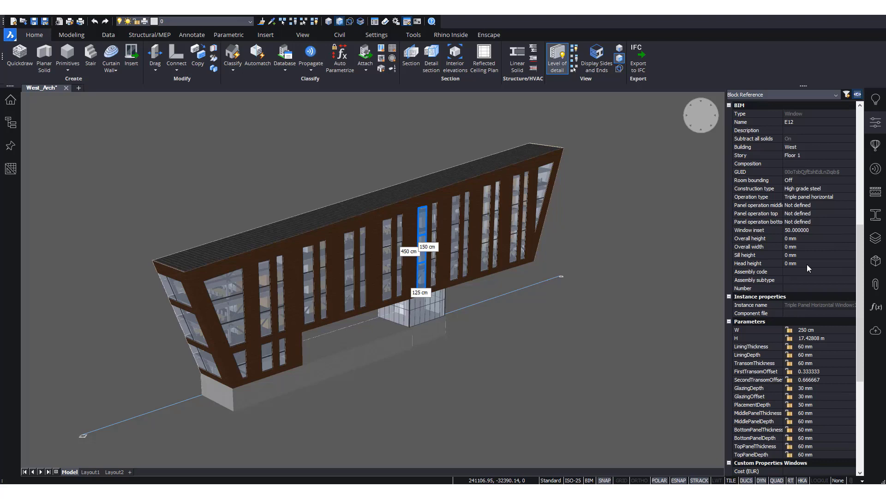
pyautogui.scroll(-3)
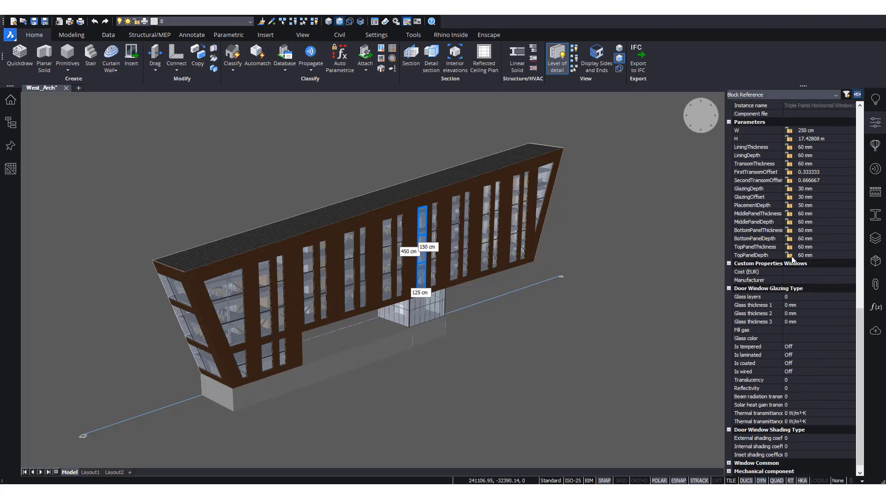
pyautogui.moveTo(795, 285)
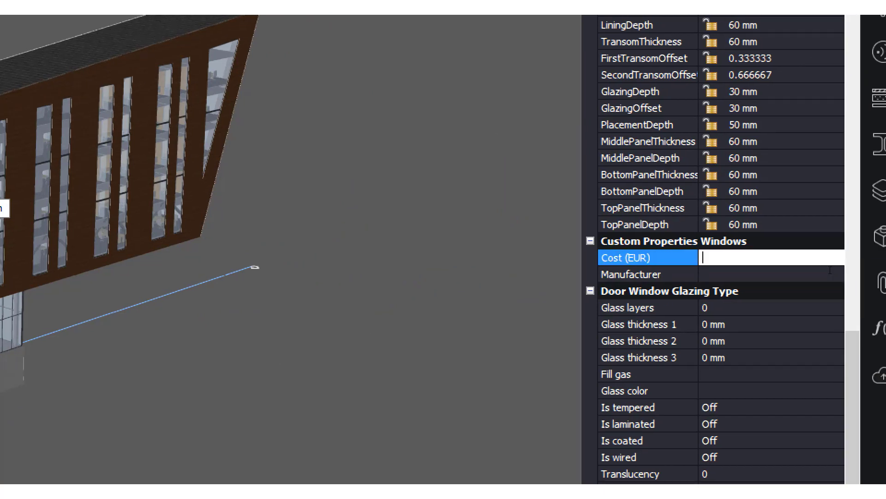
pyautogui.write('5000')
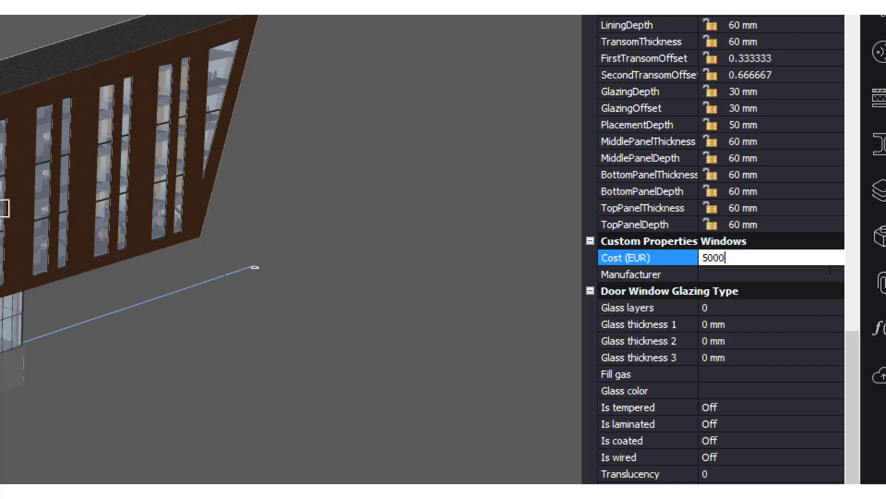
pyautogui.click(648, 274)
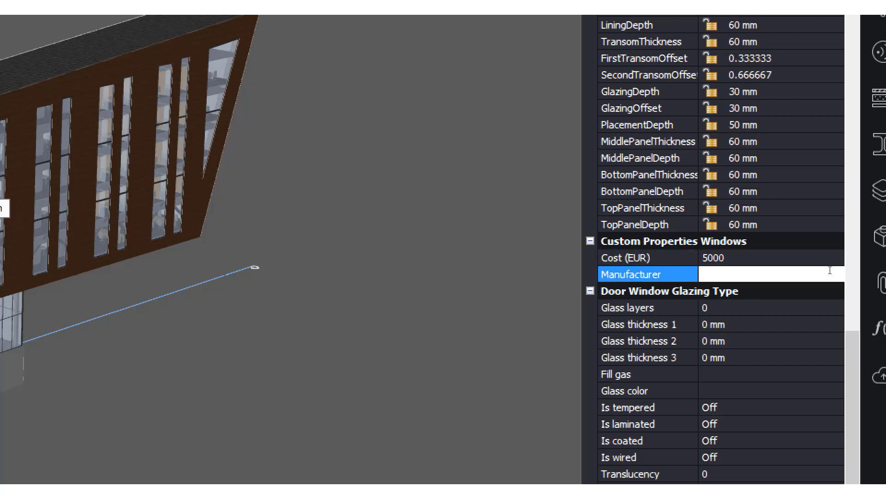
pyautogui.write('B')
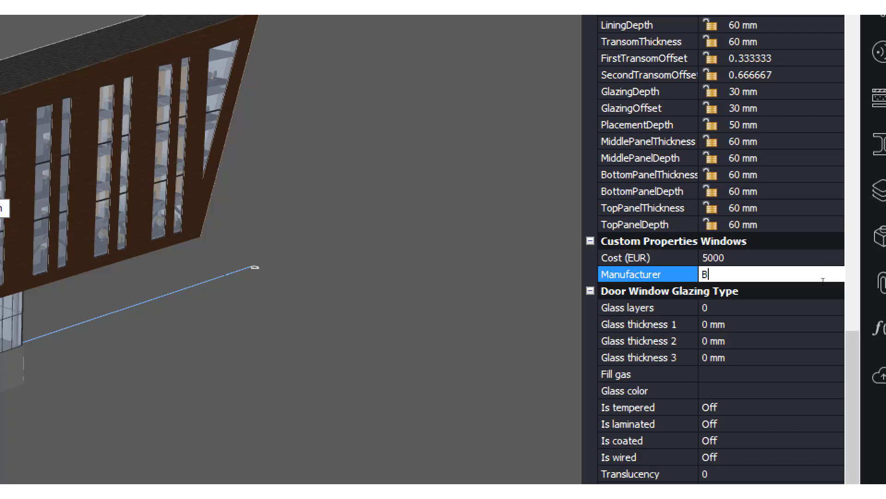
pyautogui.write('ricsys Windows')
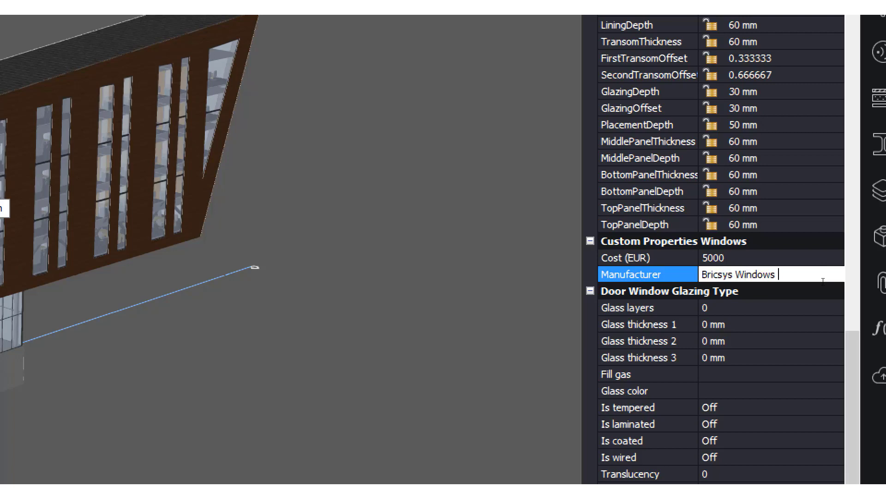
pyautogui.write('Inc.')
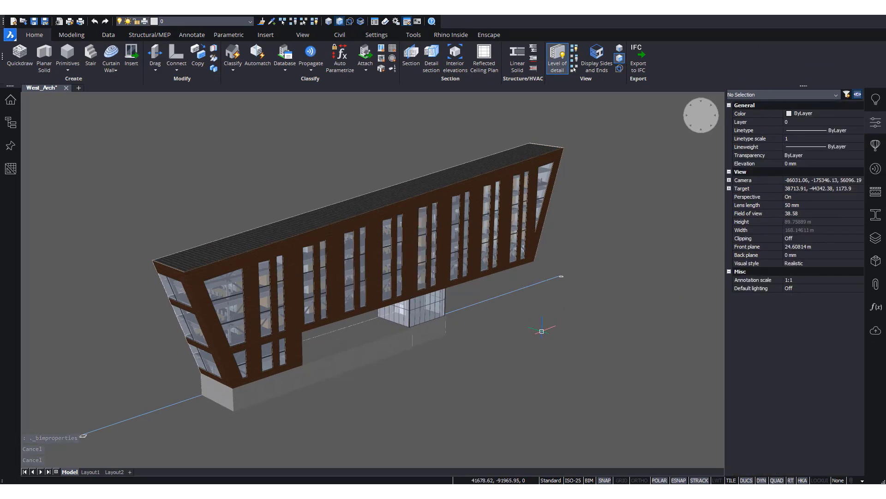
pyautogui.moveTo(638, 51)
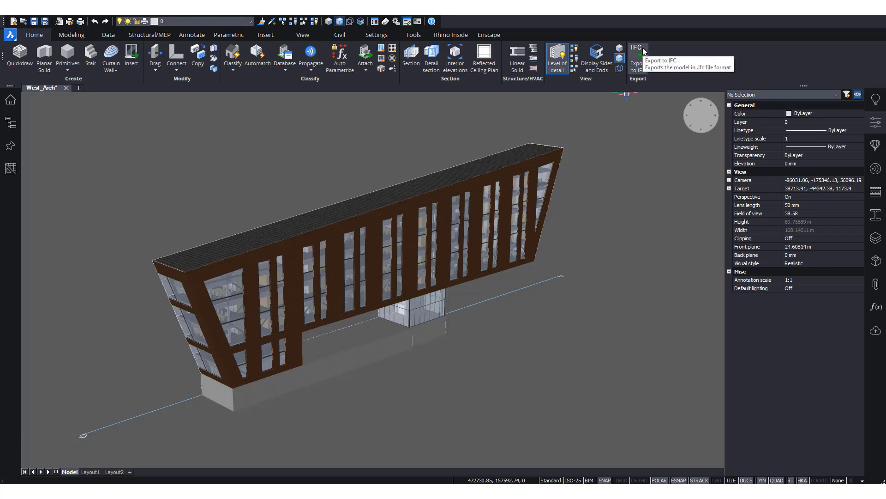
# Step: Save West_Arch.ifc to the Desktop in IFC2X3 format
pyautogui.click(638, 58)
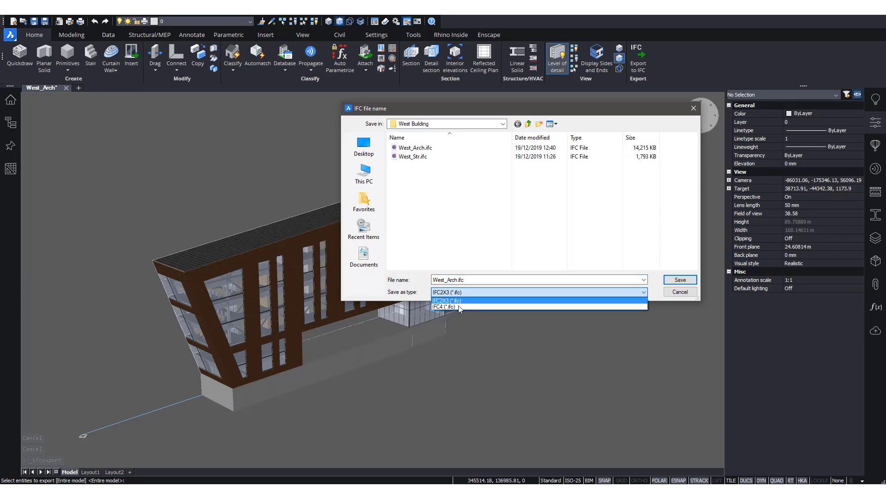
pyautogui.click(448, 300)
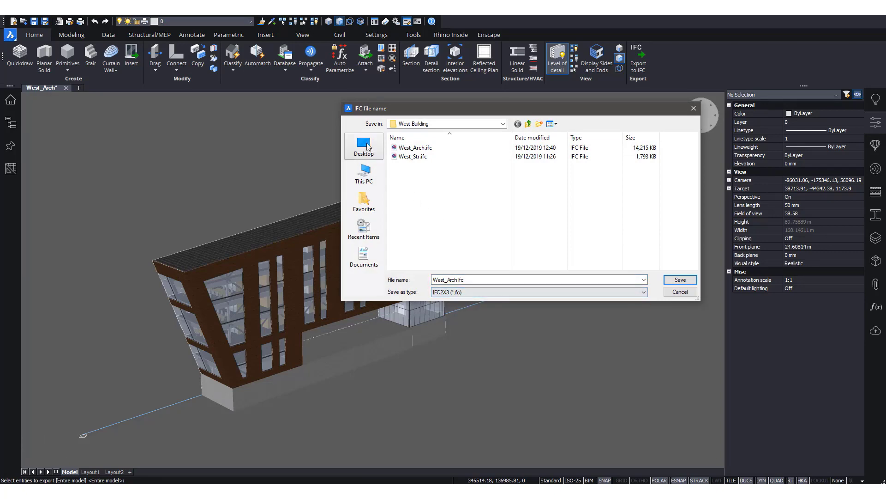
pyautogui.click(680, 279)
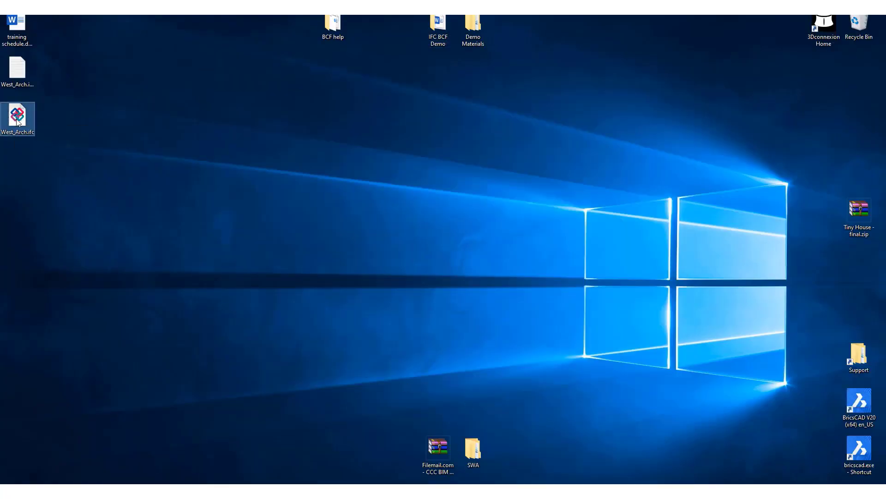
# Step: Open West_Arch.ifc in ZOOM and show the edited window's Custom Properties tab
pyautogui.doubleClick(17, 115)
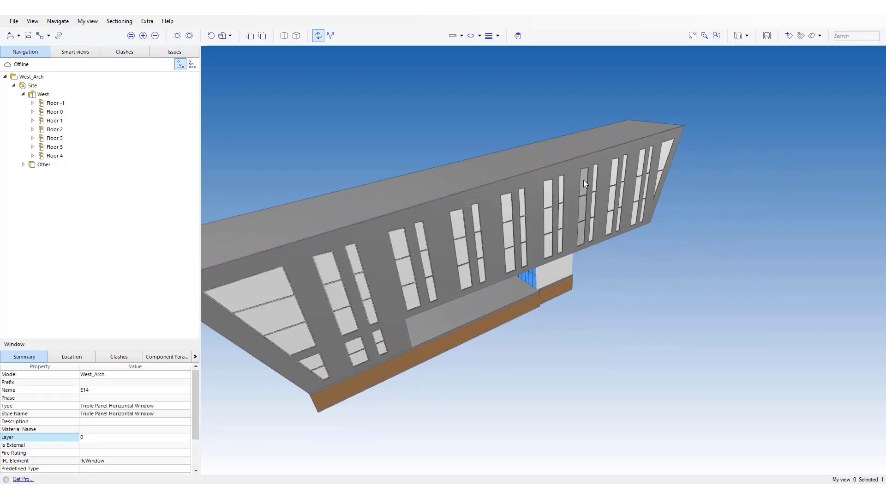
pyautogui.click(578, 203)
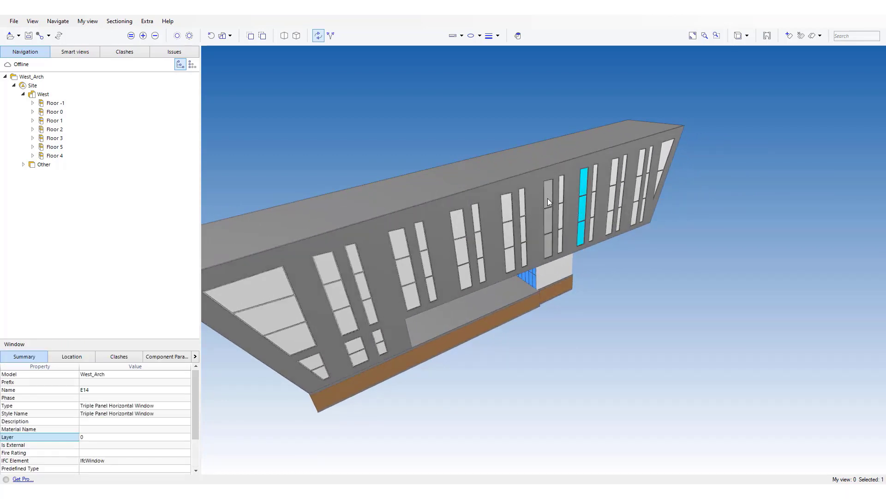
pyautogui.click(547, 202)
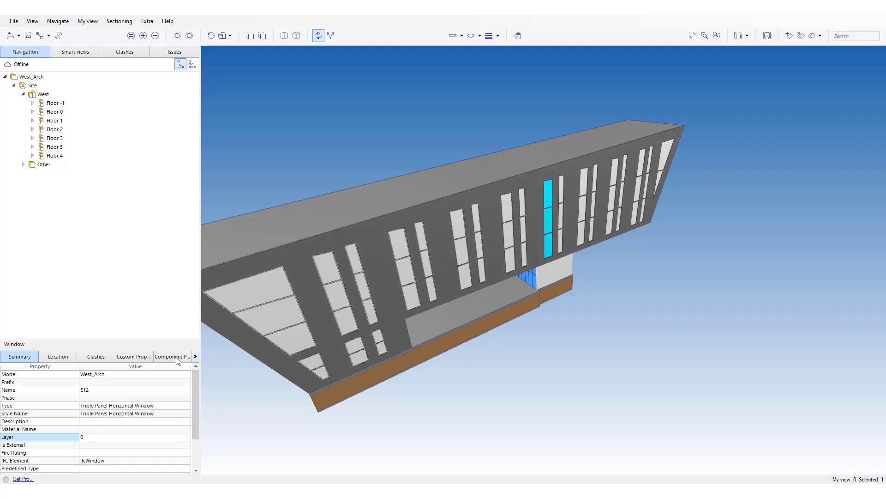
pyautogui.click(134, 356)
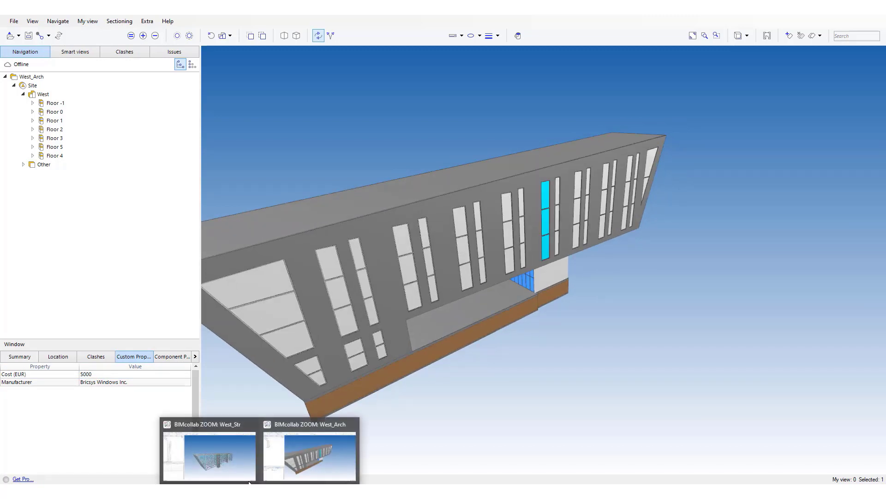
pyautogui.click(207, 456)
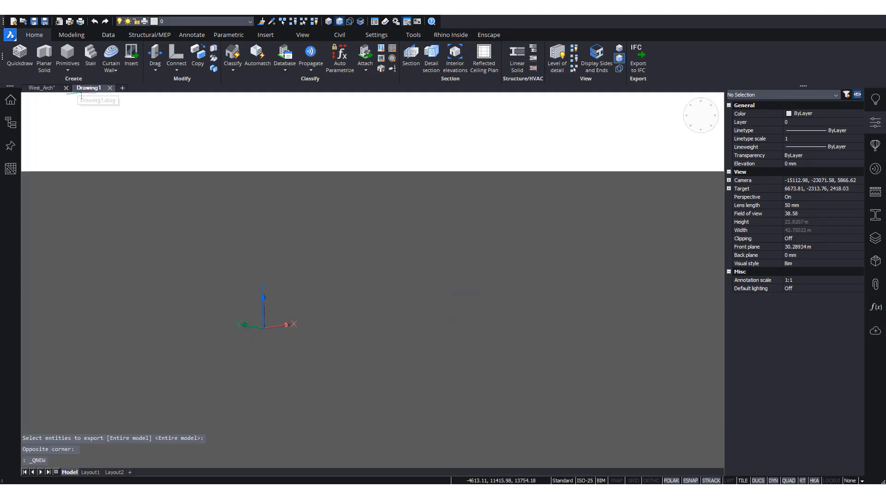
# Step: Import the West_Str.ifc structural model through the application menu's Import command
pyautogui.click(10, 21)
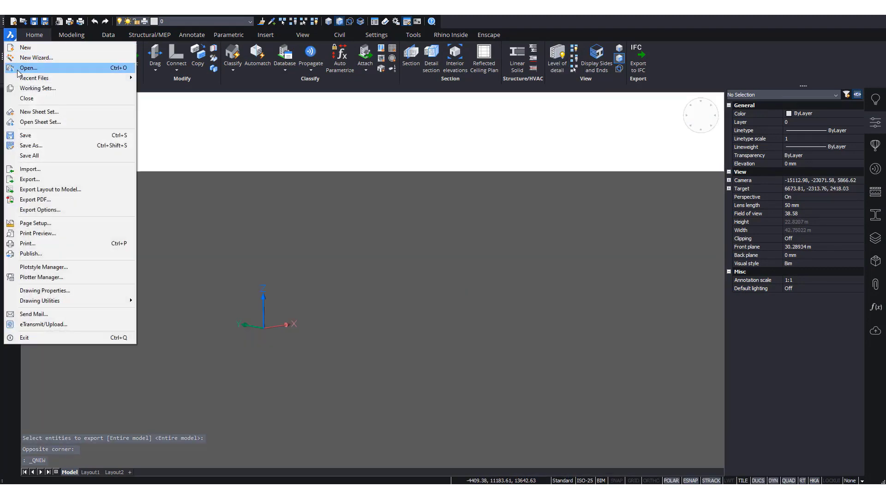
pyautogui.click(30, 168)
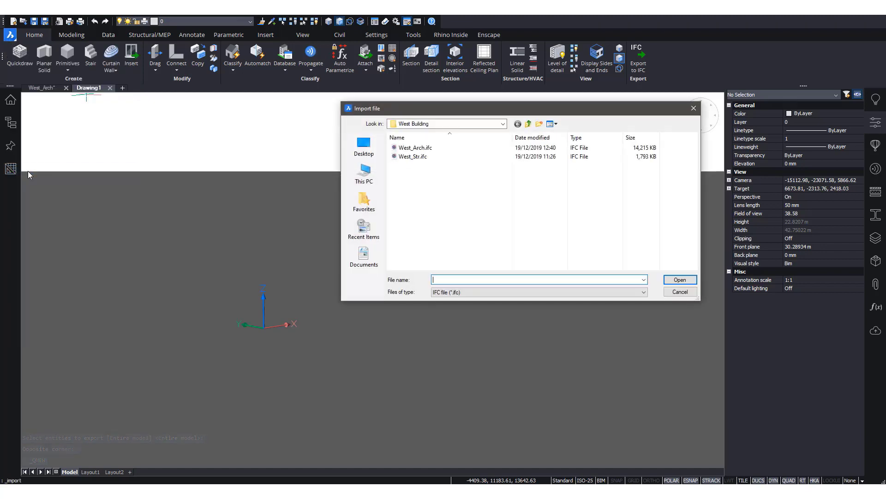
pyautogui.moveTo(371, 150)
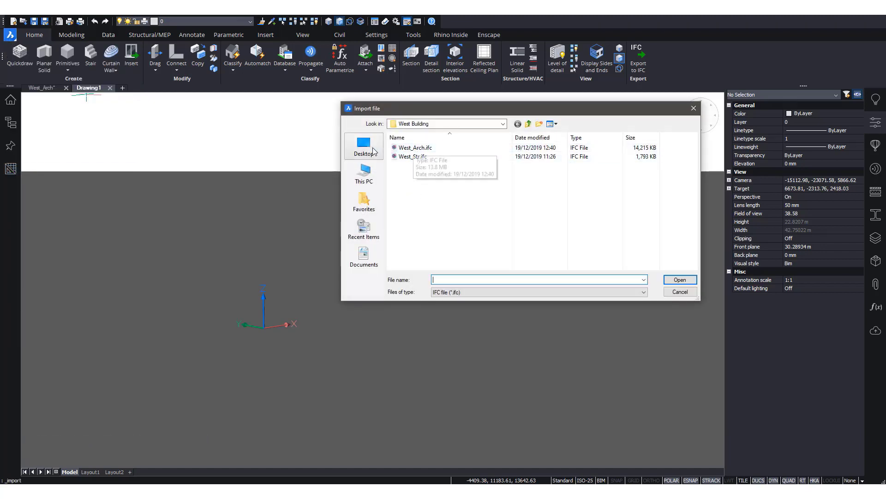
pyautogui.click(412, 156)
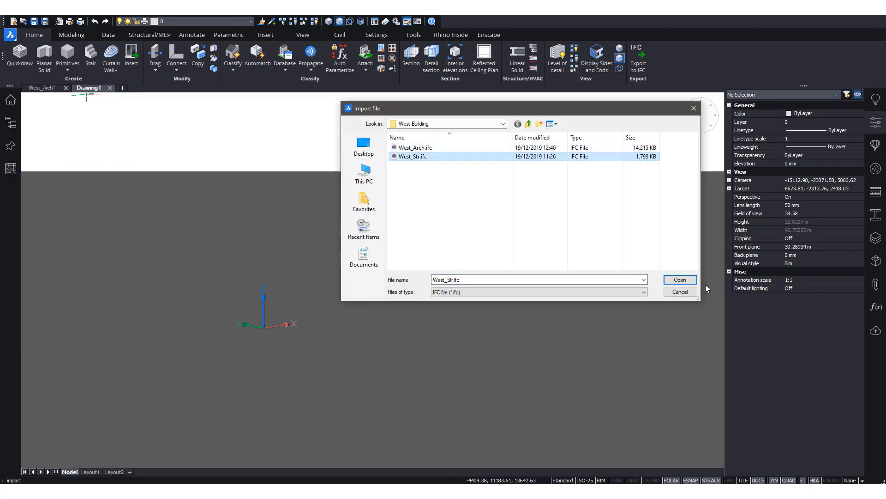
pyautogui.click(679, 280)
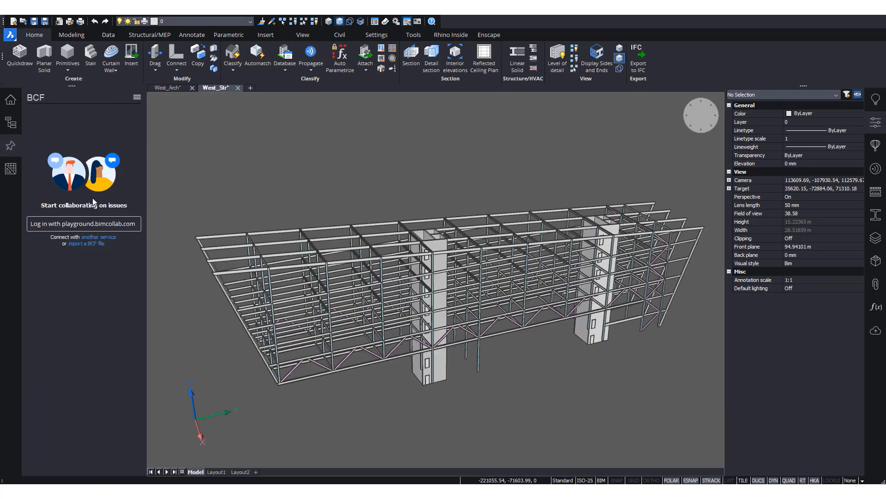
pyautogui.moveTo(90, 243)
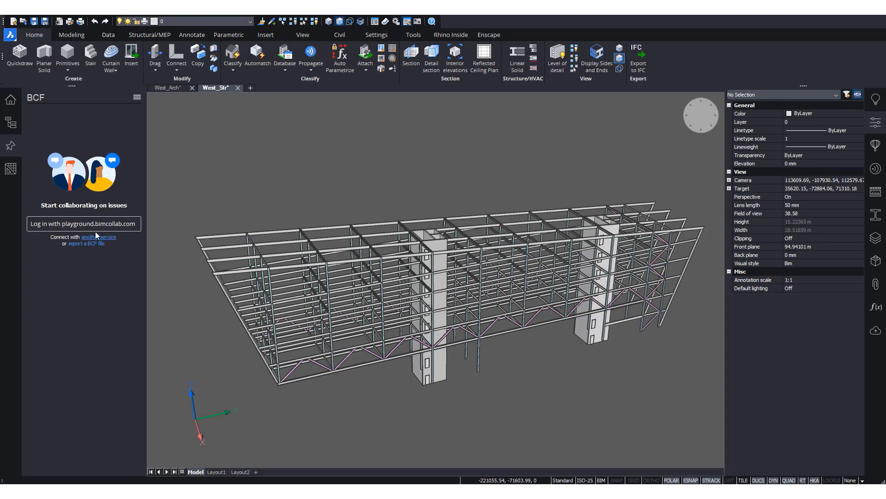
pyautogui.moveTo(83, 223)
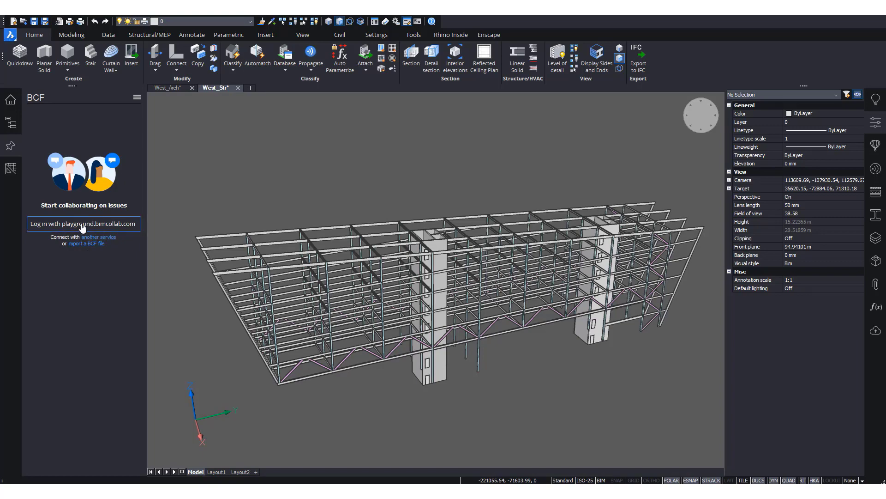
# Step: Choose 'Log in with playground.bimcollab.com' in the BCF panel
pyautogui.click(83, 223)
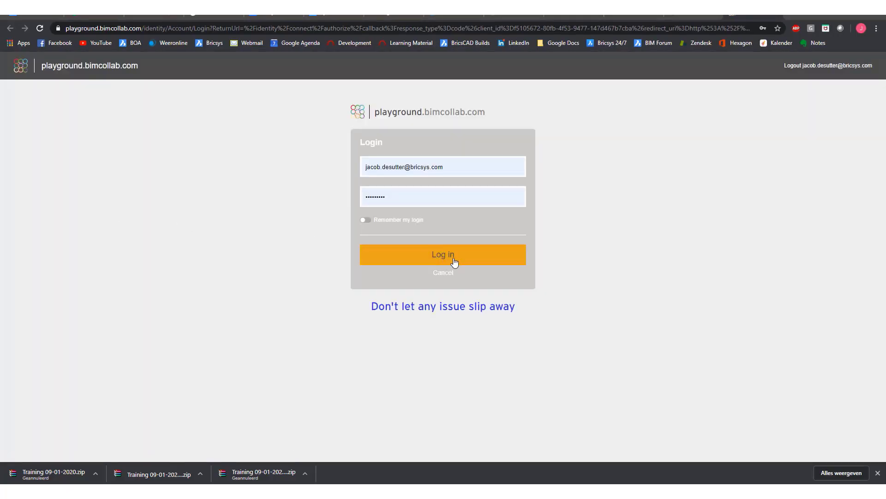
# Step: Submit the BIMcollab playground login to load the Bricsys NV project's 14 issues
pyautogui.click(443, 254)
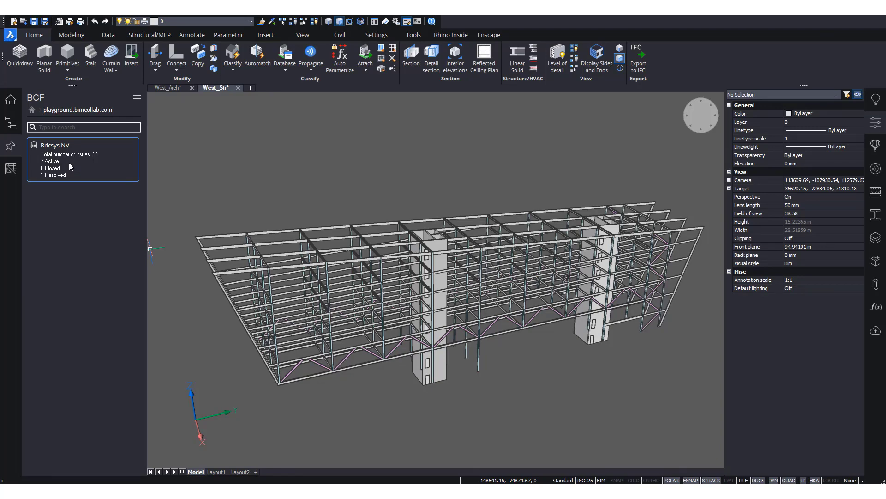
# Step: Open issue #5 'Structural beam connection', show all details, and restore its comment viewpoint
pyautogui.click(83, 158)
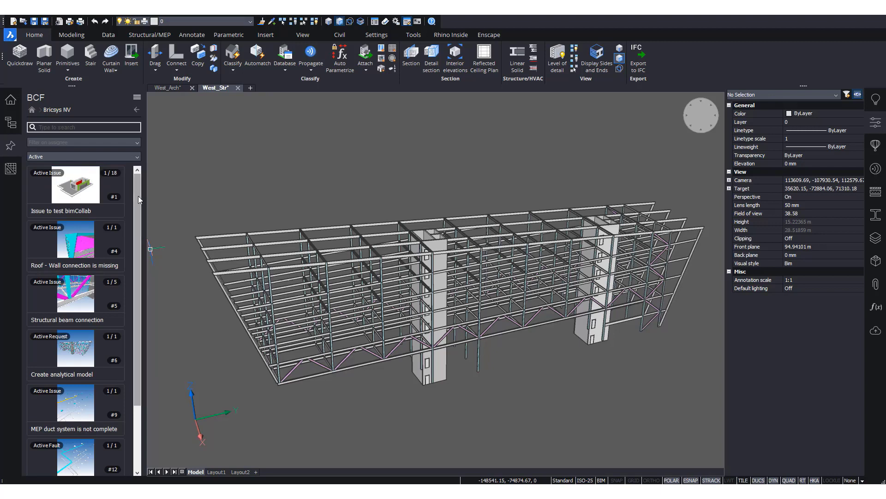
pyautogui.scroll(-3)
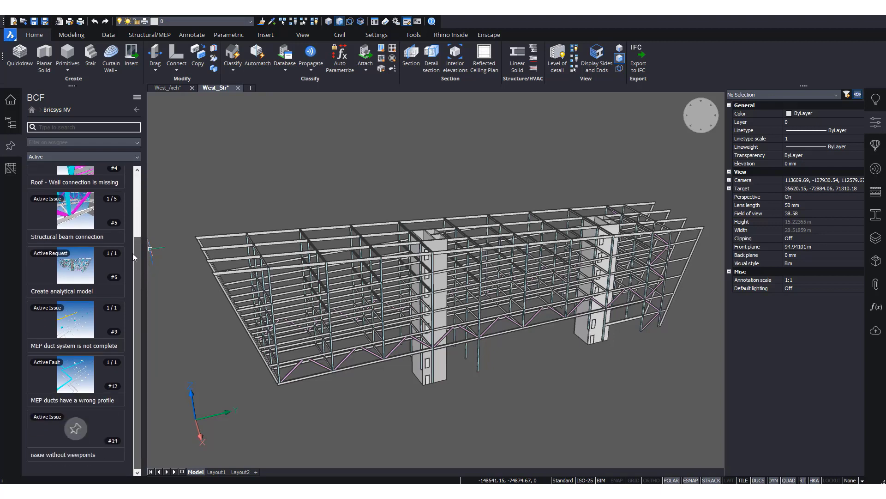
pyautogui.scroll(3)
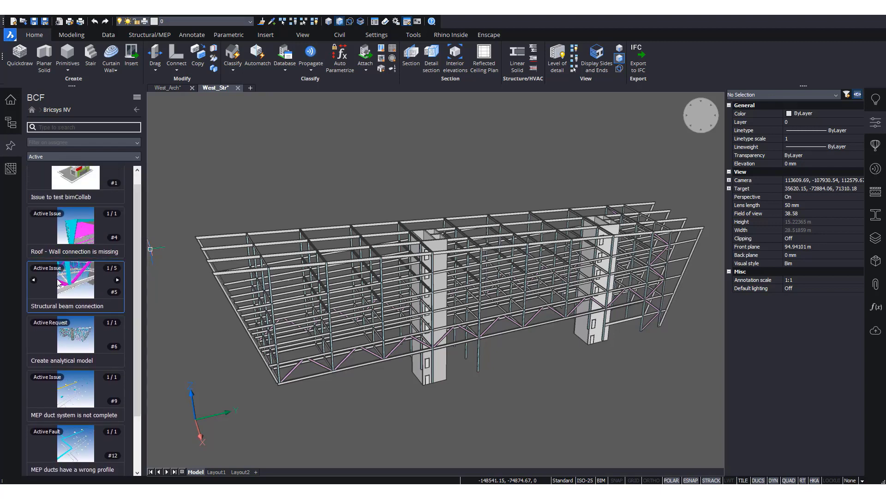
pyautogui.click(75, 280)
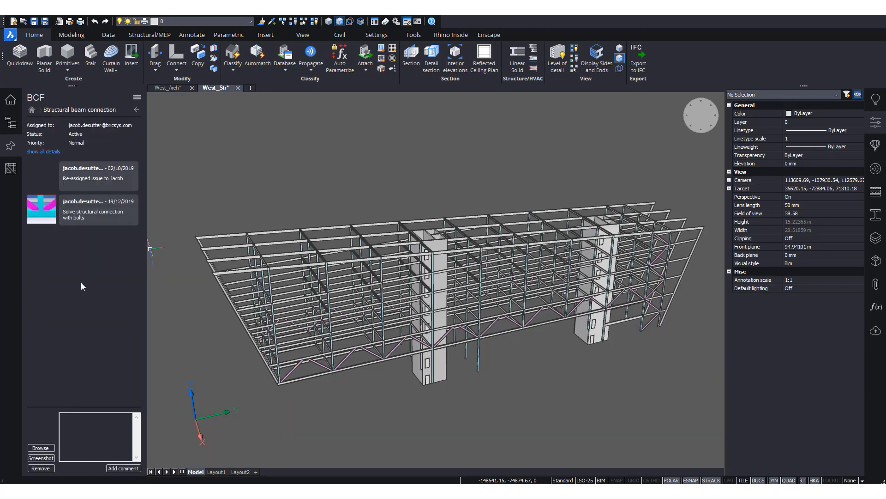
pyautogui.moveTo(79, 211)
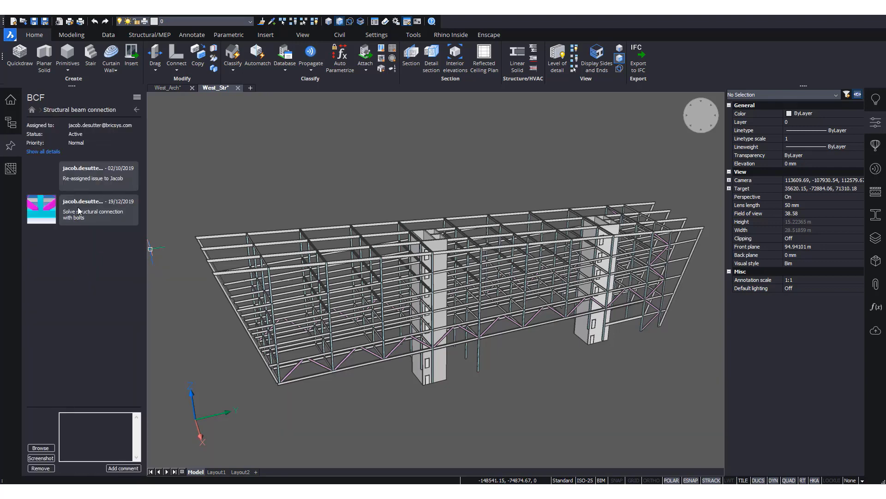
pyautogui.click(43, 152)
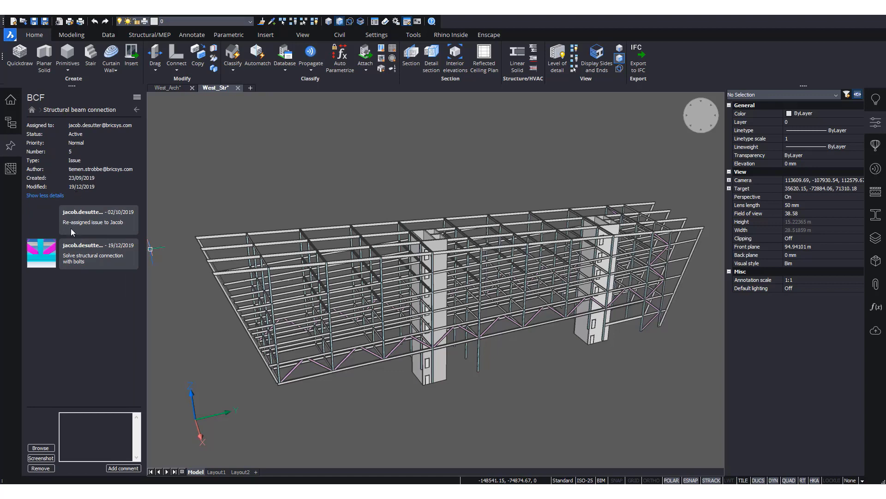
pyautogui.moveTo(83, 266)
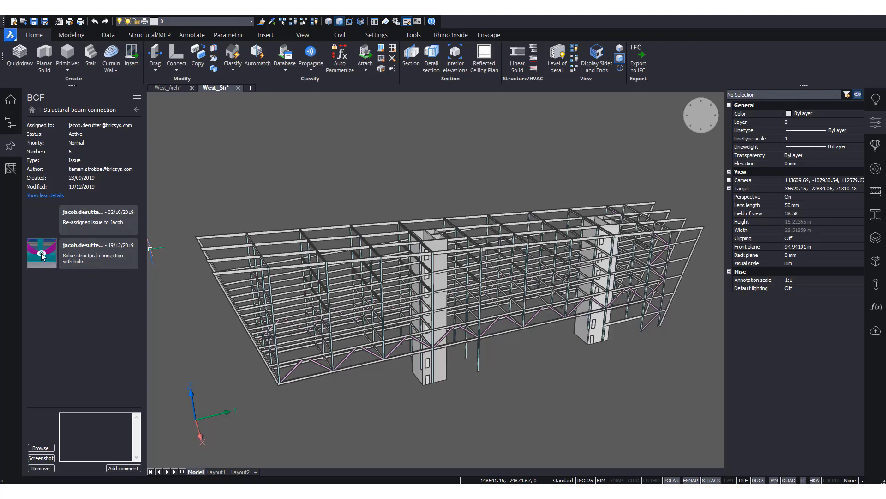
pyautogui.click(41, 252)
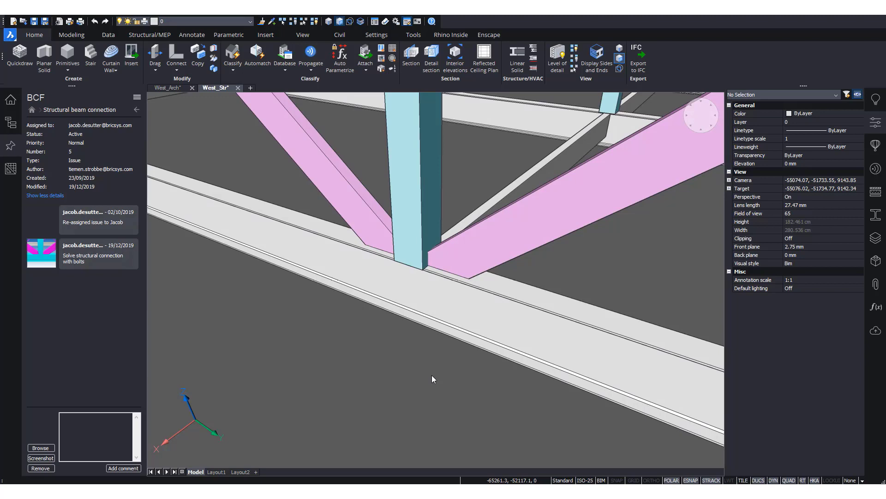
# Step: Open the Details panel with the Rail Station Model plate-tab connection detail
pyautogui.click(876, 170)
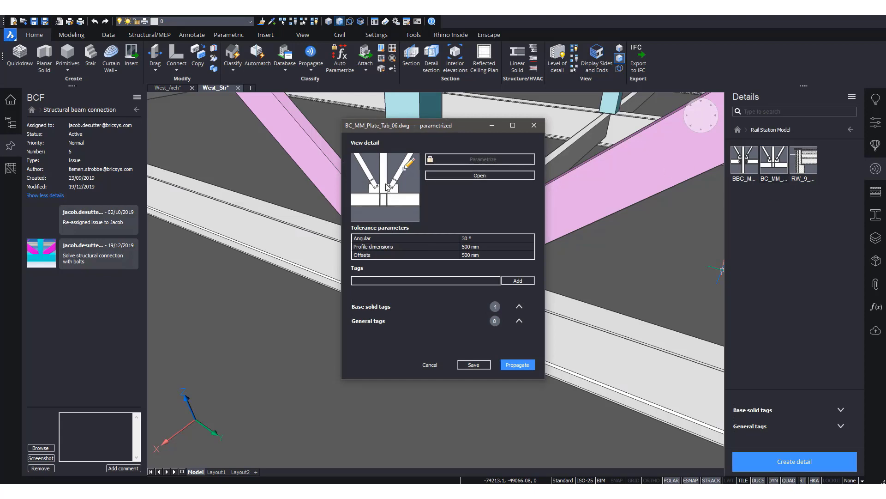
pyautogui.moveTo(517, 365)
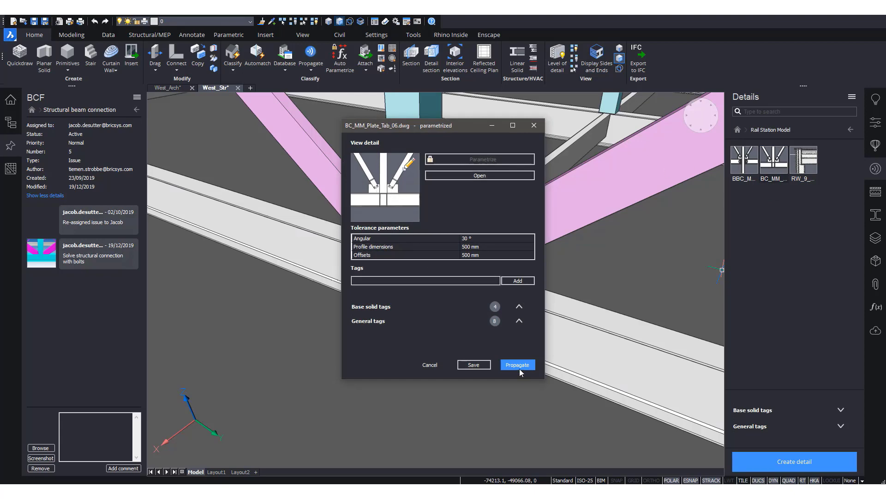
# Step: Propagate BC_MM_Plate_Tab_06 and apply all eight suggested brace-to-beam connections
pyautogui.click(517, 365)
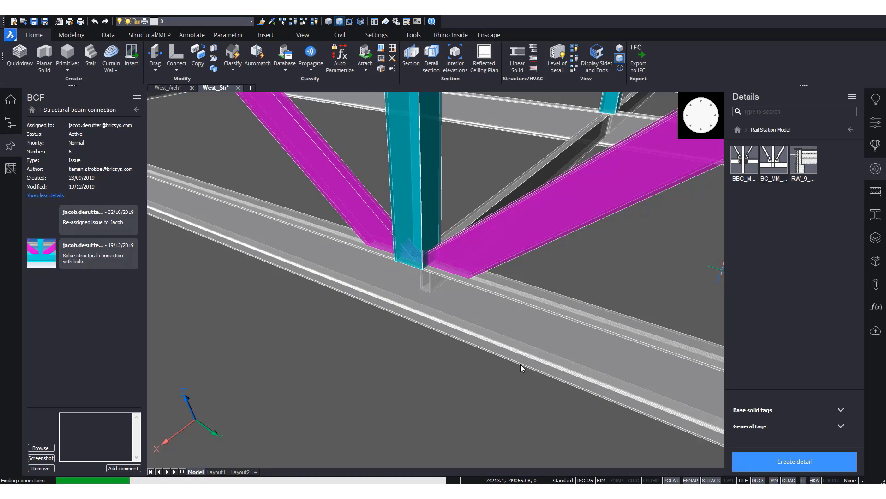
pyautogui.click(310, 58)
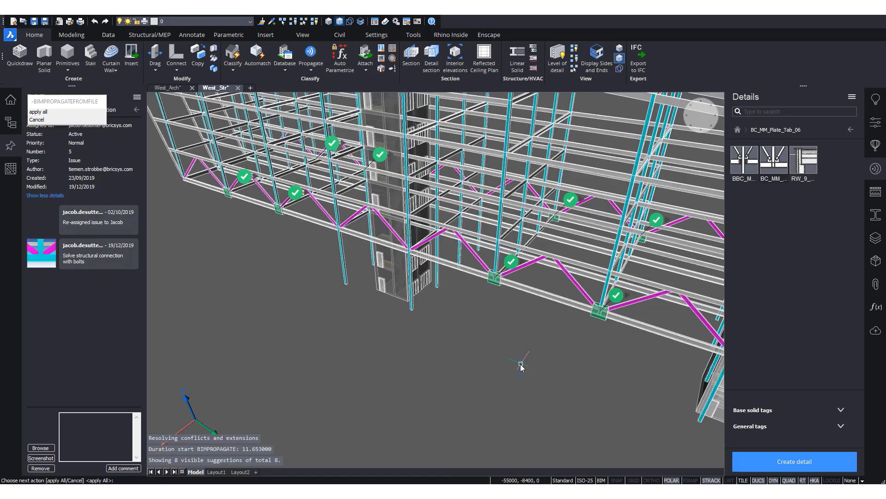
pyautogui.moveTo(520, 353)
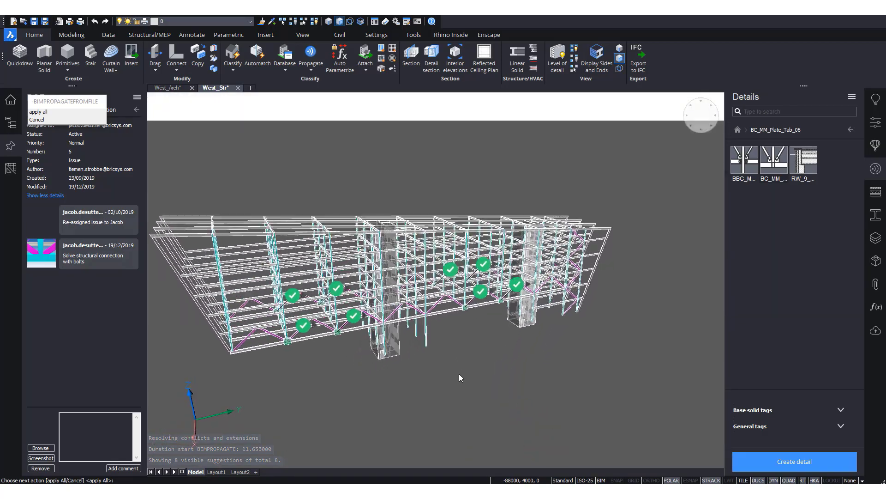
pyautogui.click(38, 112)
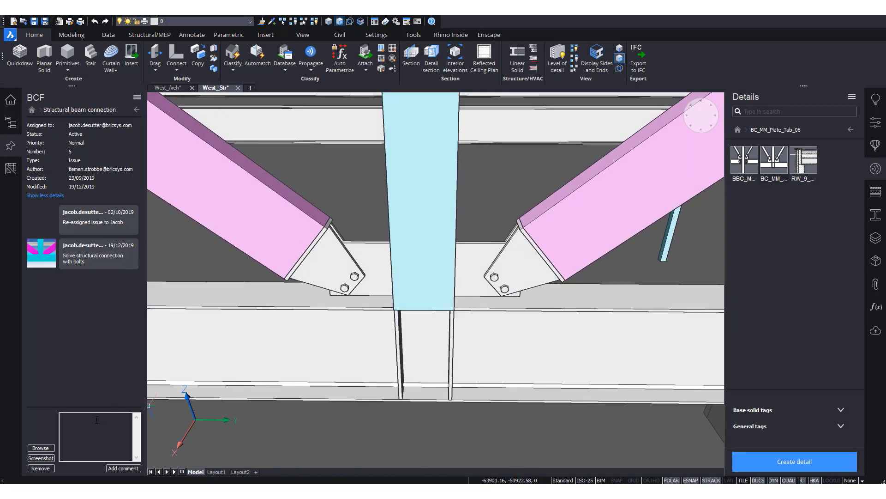
# Step: Post the comment 'Resolved issue as hinged connection' with a screenshot attached
pyautogui.write('Resolved issue')
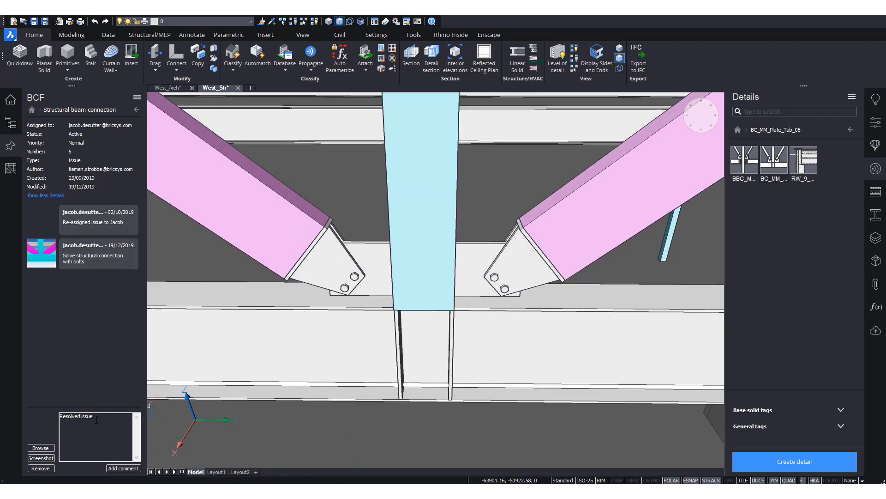
pyautogui.write('cc h')
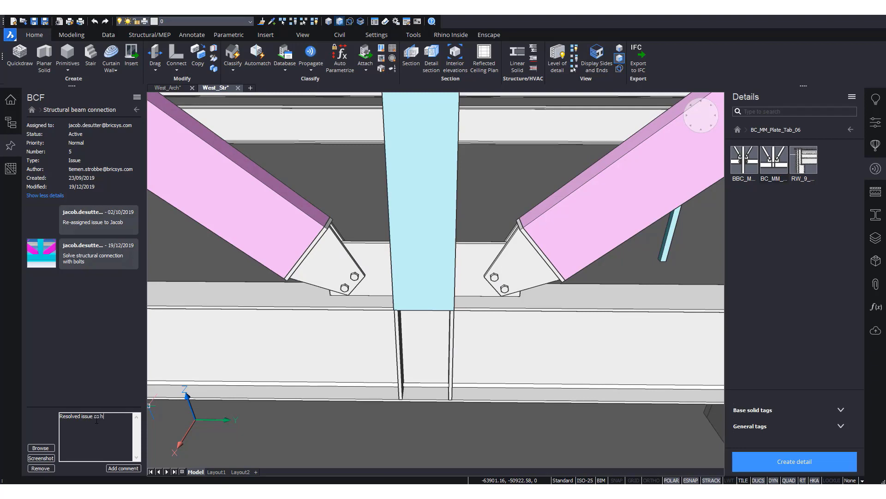
pyautogui.write('inged connection')
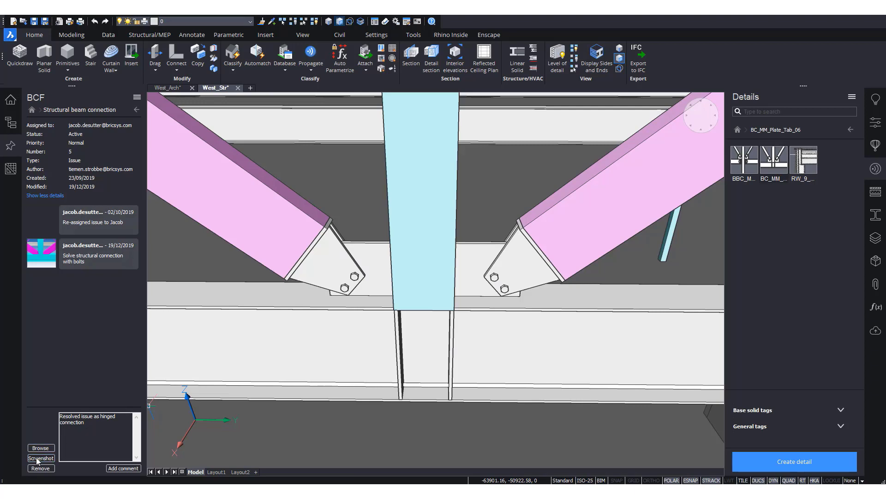
pyautogui.click(40, 458)
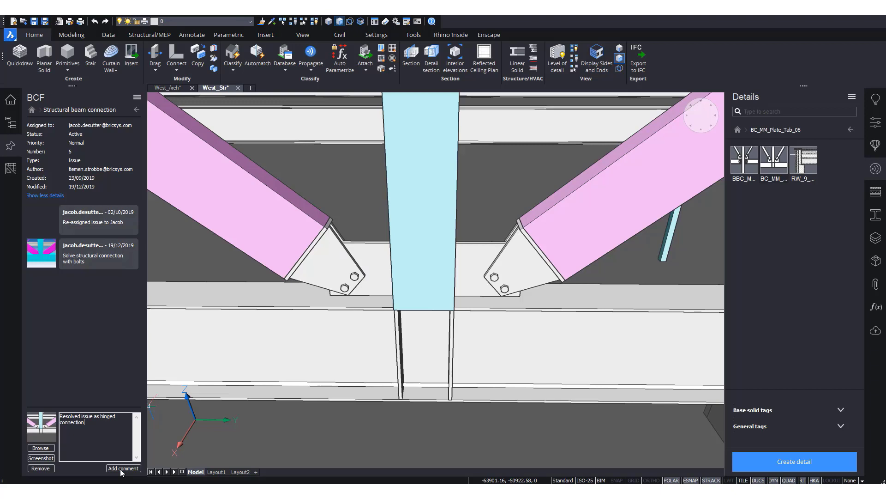
pyautogui.click(123, 468)
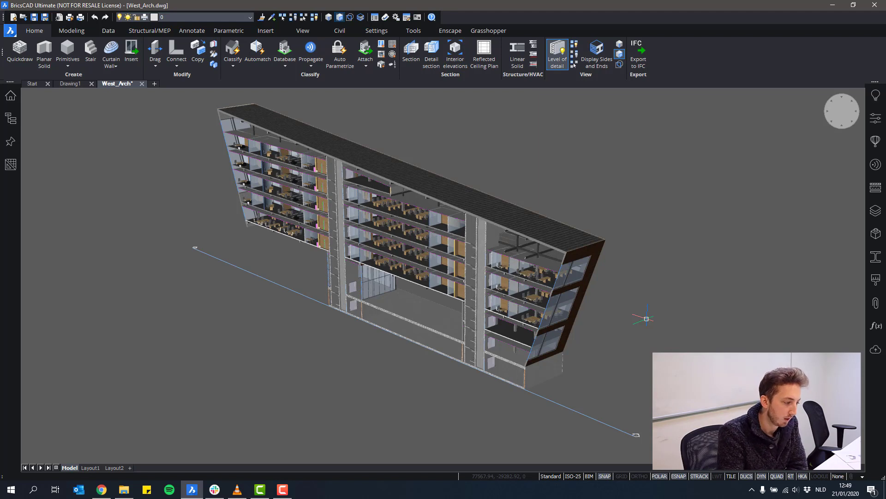
pyautogui.moveTo(677, 310)
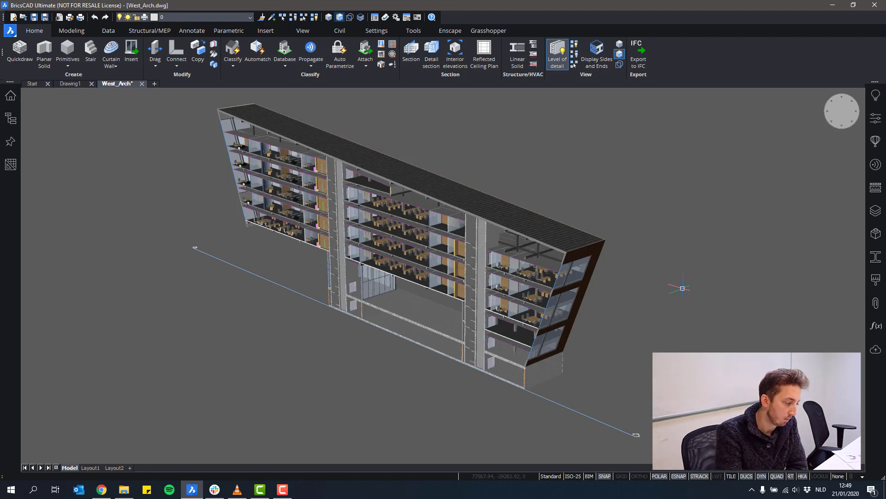
pyautogui.moveTo(154, 386)
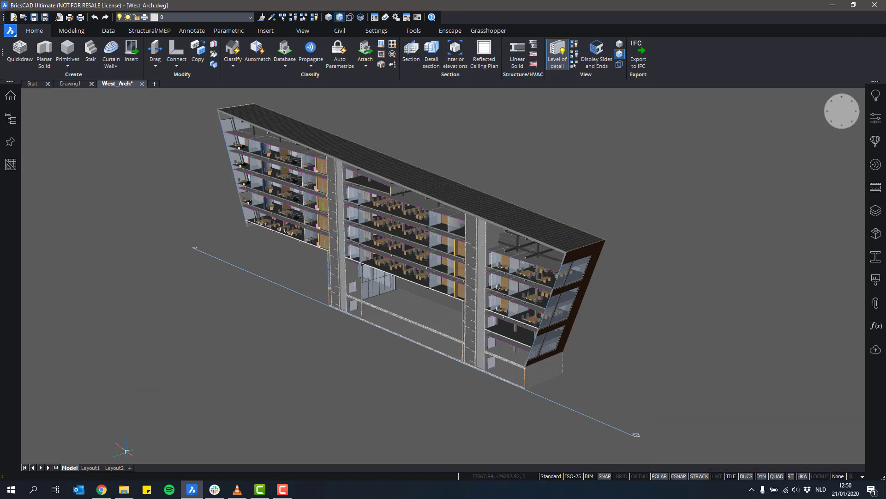
pyautogui.moveTo(101, 489)
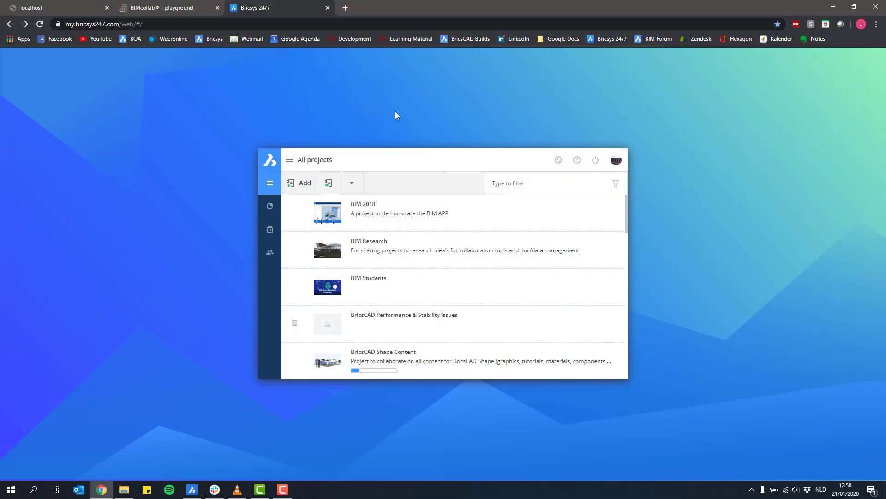
# Step: Open the BIM Research project from All projects to view its Tower Iso-1 folder
pyautogui.scroll(-3)
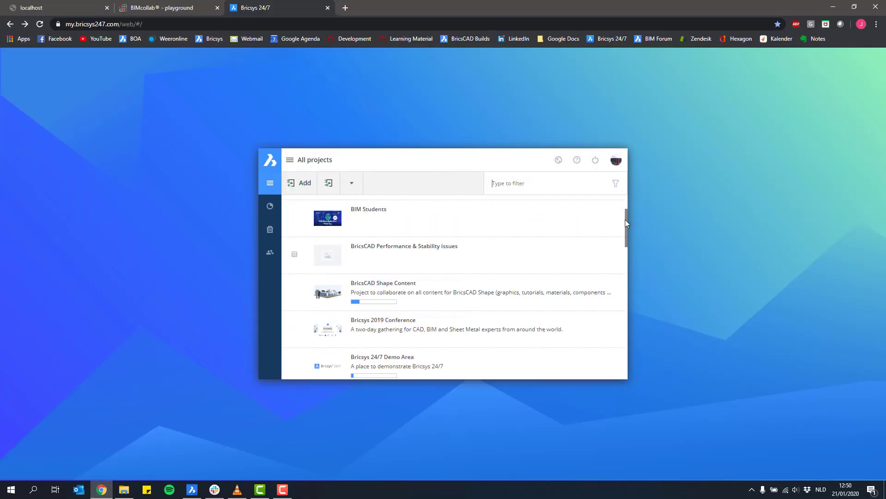
pyautogui.scroll(3)
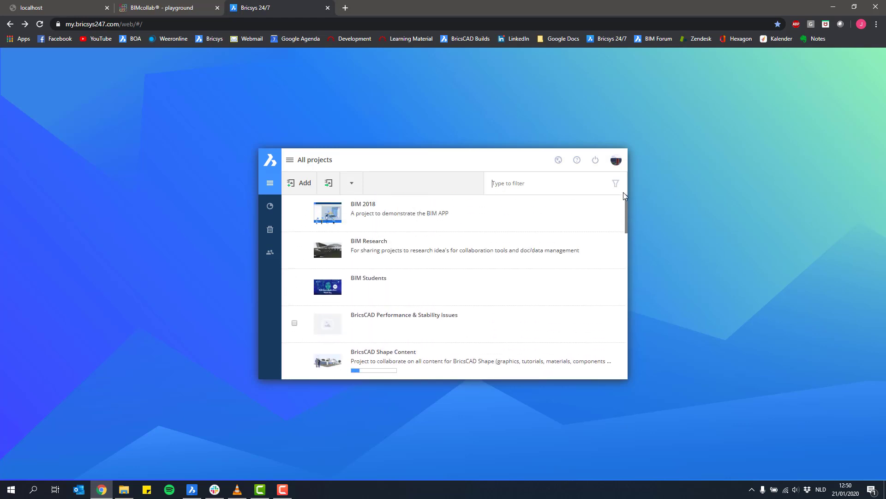
pyautogui.moveTo(373, 249)
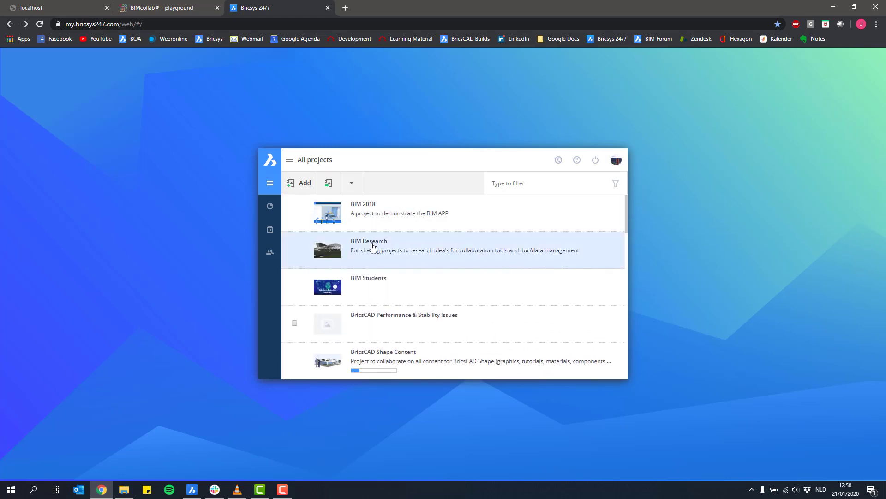
pyautogui.click(369, 245)
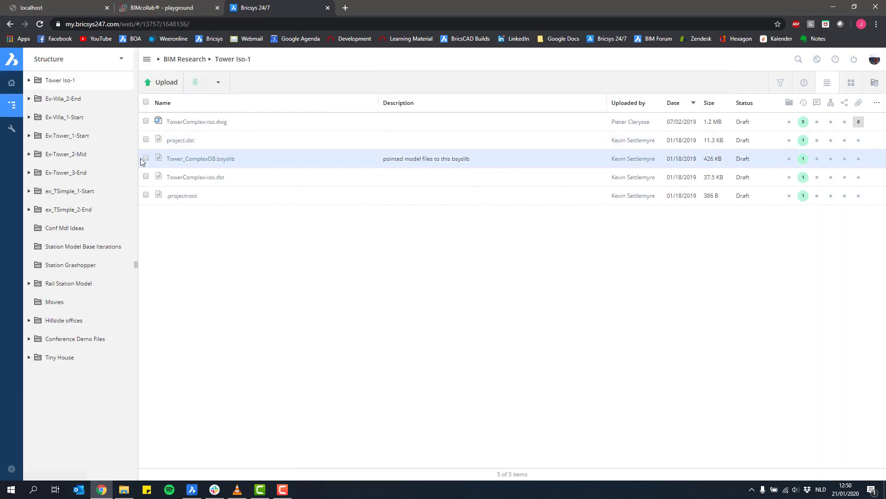
pyautogui.moveTo(481, 162)
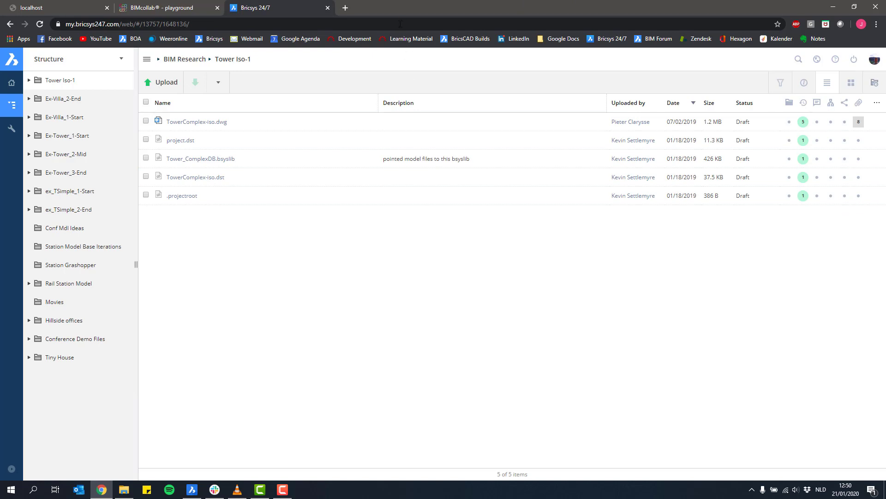
pyautogui.moveTo(399, 12)
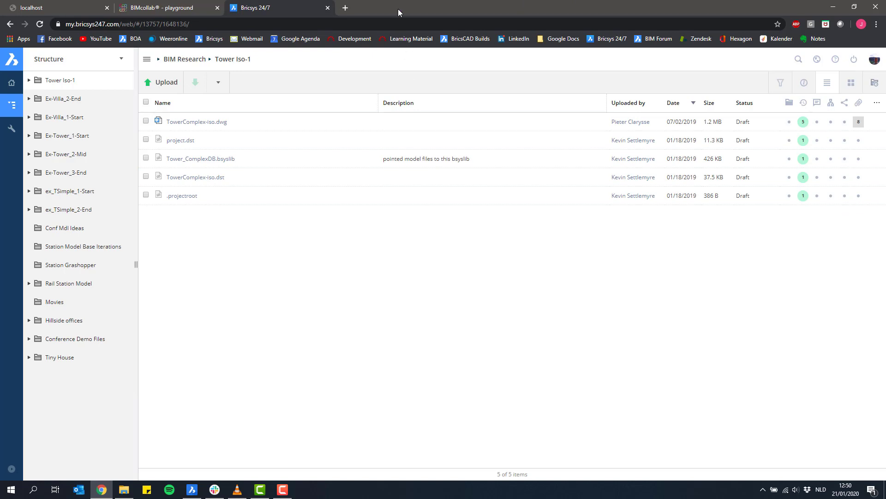
pyautogui.moveTo(225, 438)
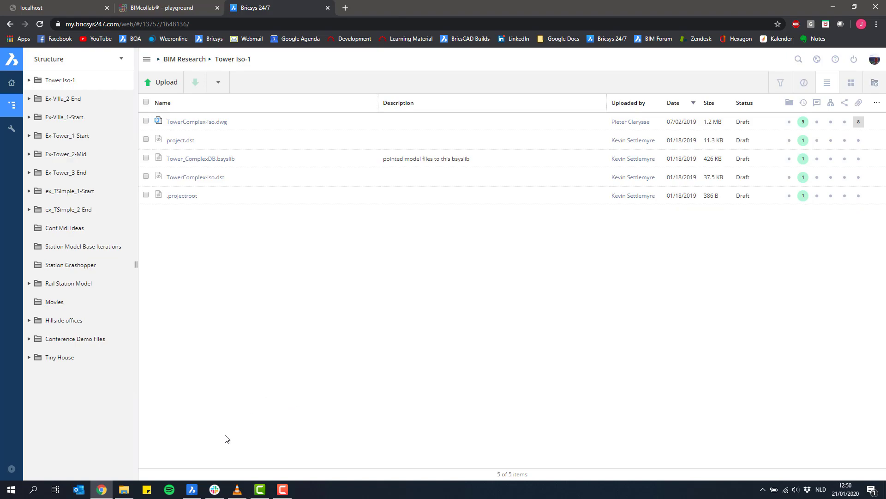
pyautogui.click(191, 489)
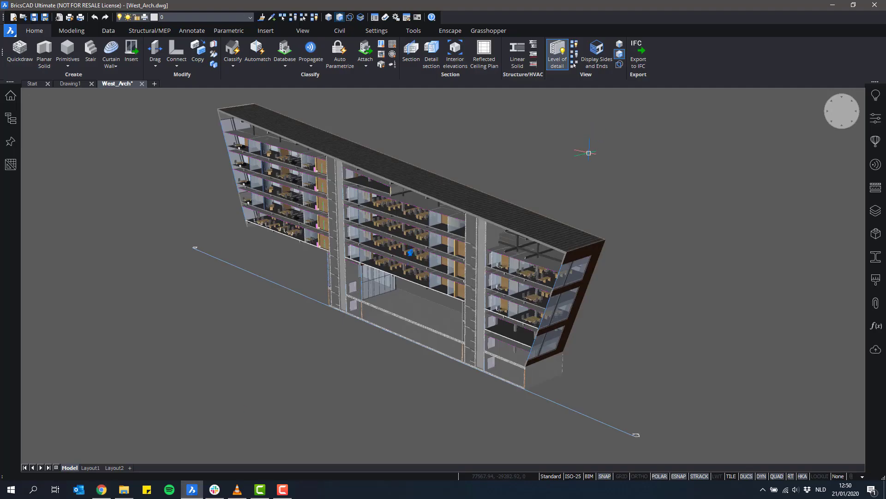
pyautogui.moveTo(438, 105)
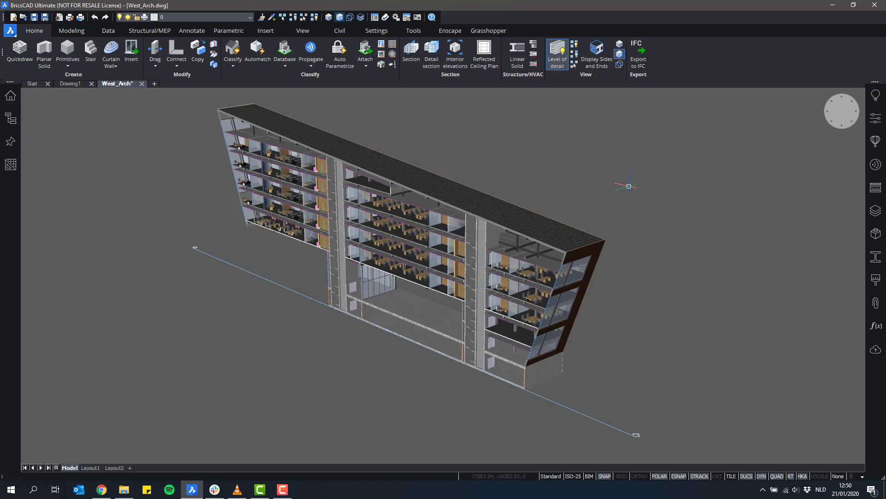
pyautogui.moveTo(860, 347)
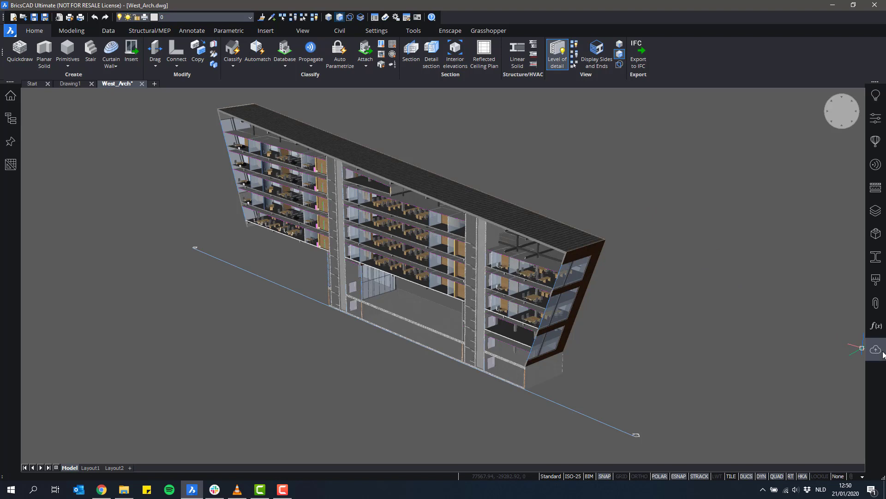
pyautogui.moveTo(876, 350)
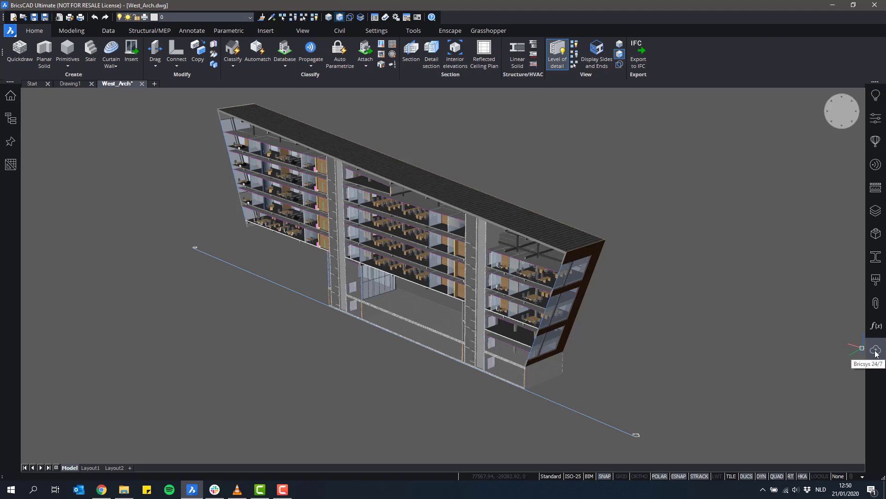
pyautogui.moveTo(740, 88)
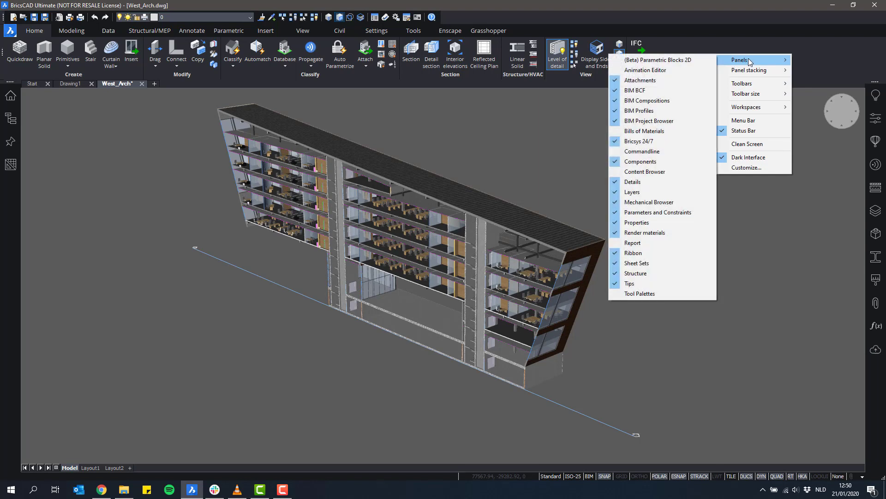
pyautogui.moveTo(639, 140)
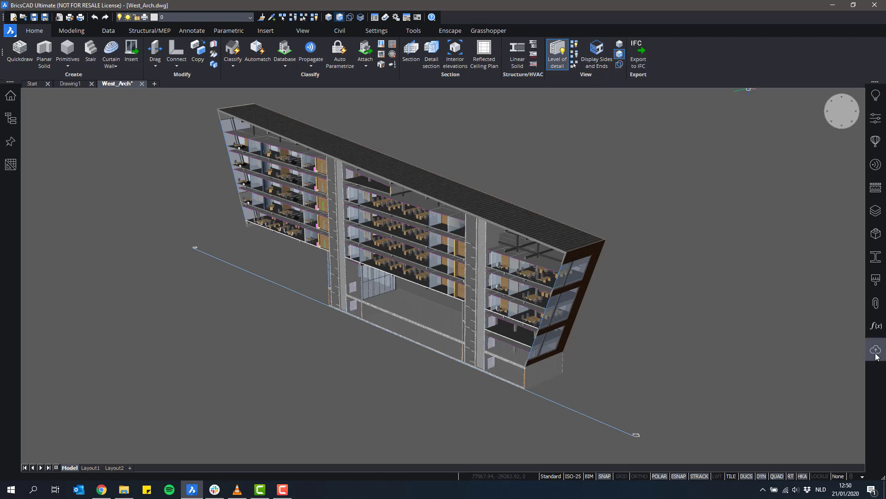
# Step: Open the Bricsys 24/7 panel from the cloud icon on the right panel bar
pyautogui.click(876, 350)
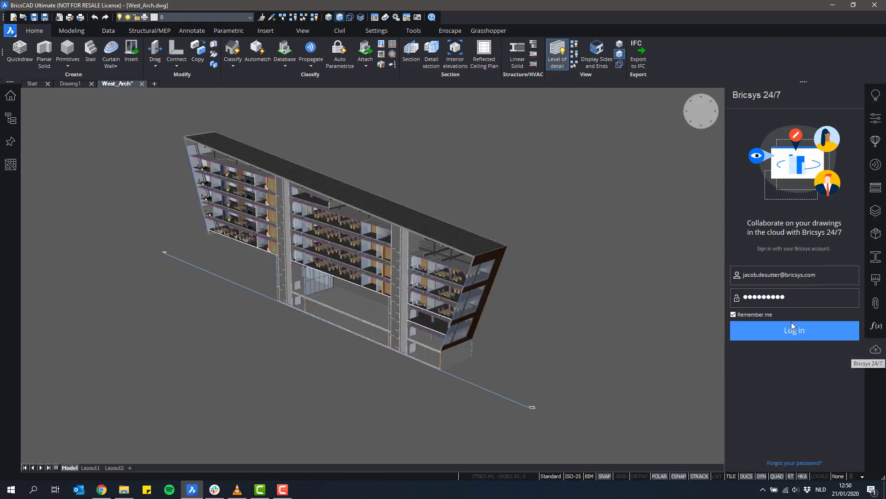
# Step: Log in to Bricsys 24/7, browse BIM Research and Rail Station Model, then return to BIM Research
pyautogui.click(794, 330)
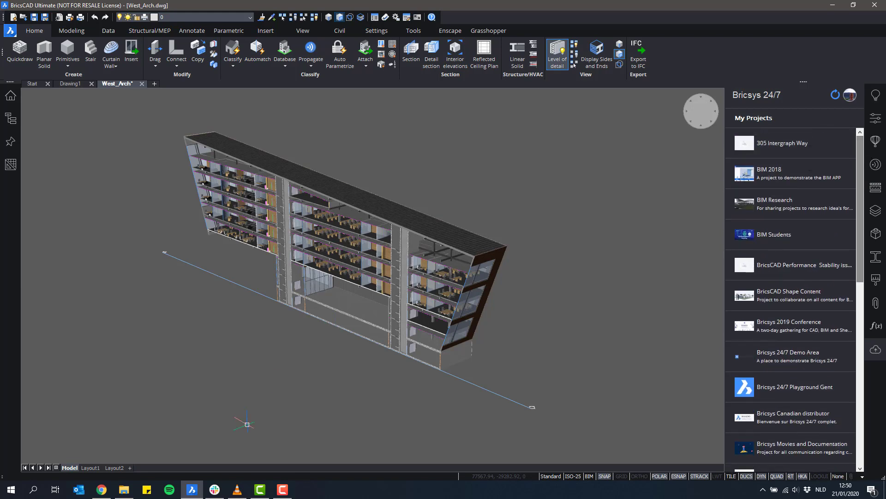
pyautogui.moveTo(861, 162)
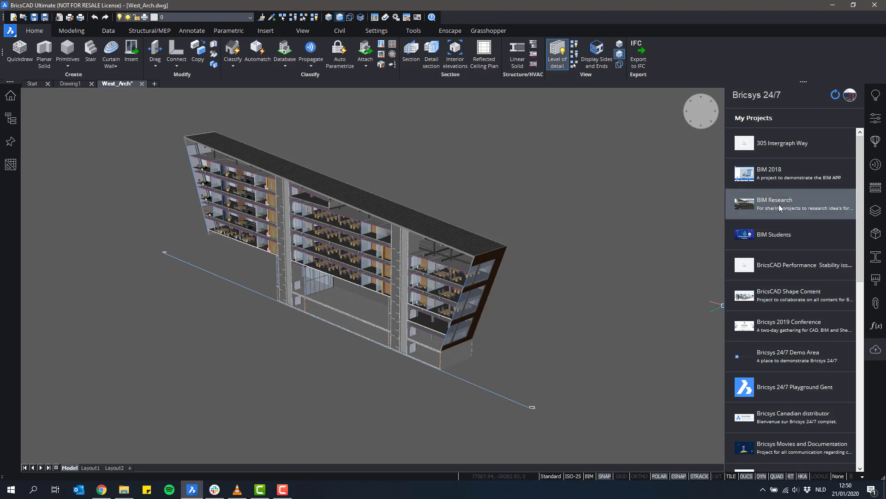
pyautogui.click(775, 204)
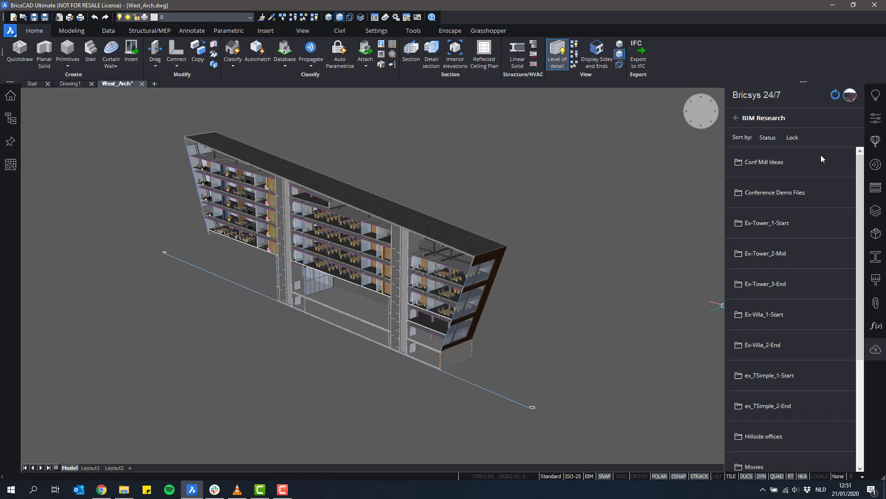
pyautogui.scroll(-3)
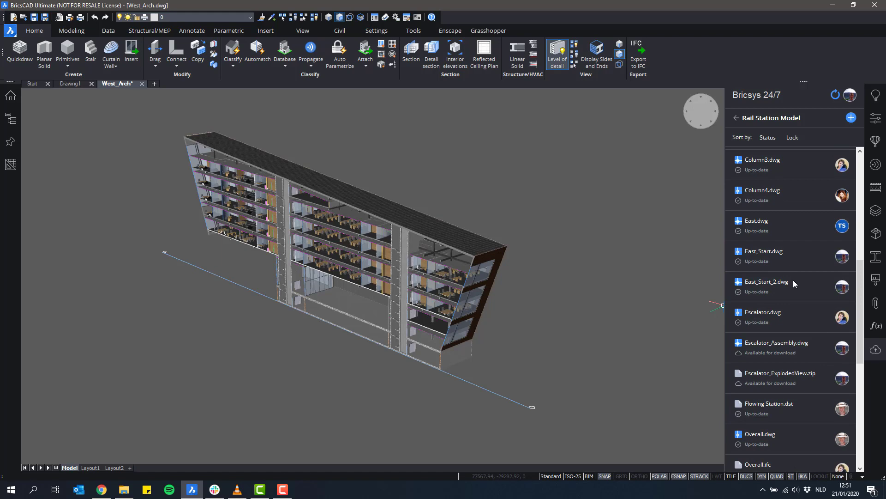
pyautogui.scroll(3)
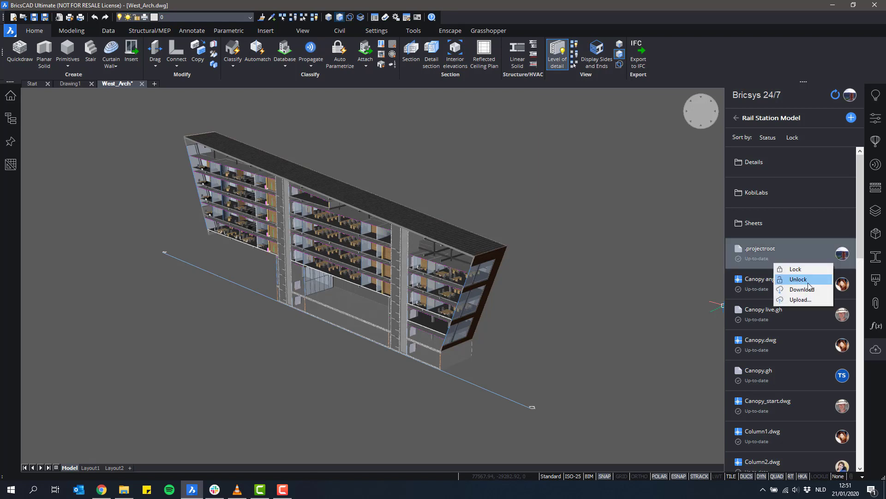
pyautogui.moveTo(847, 174)
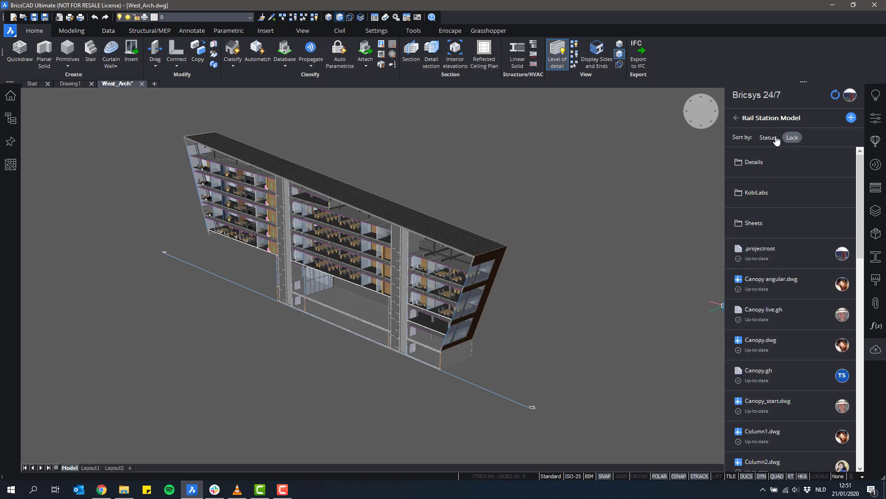
pyautogui.click(736, 118)
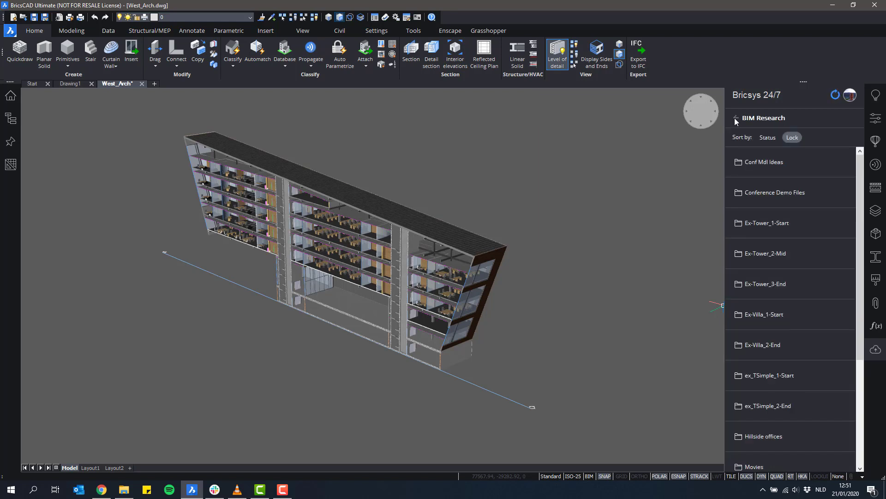
pyautogui.scroll(-3)
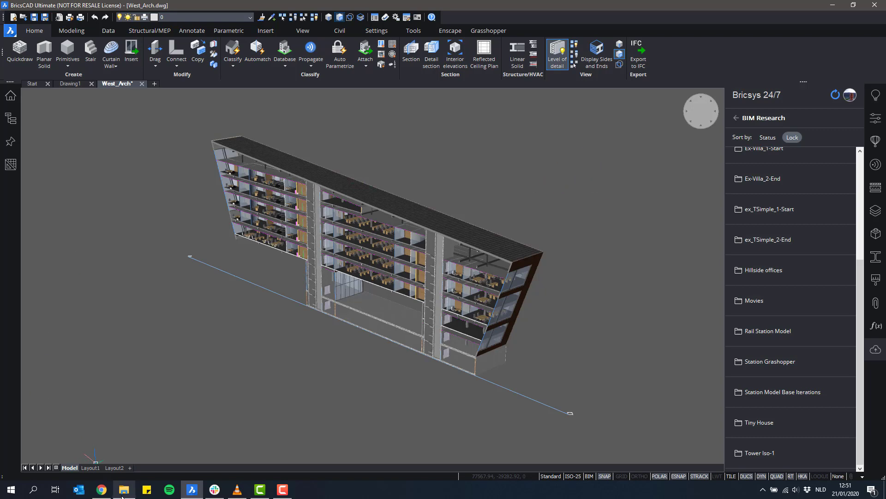
pyautogui.click(124, 488)
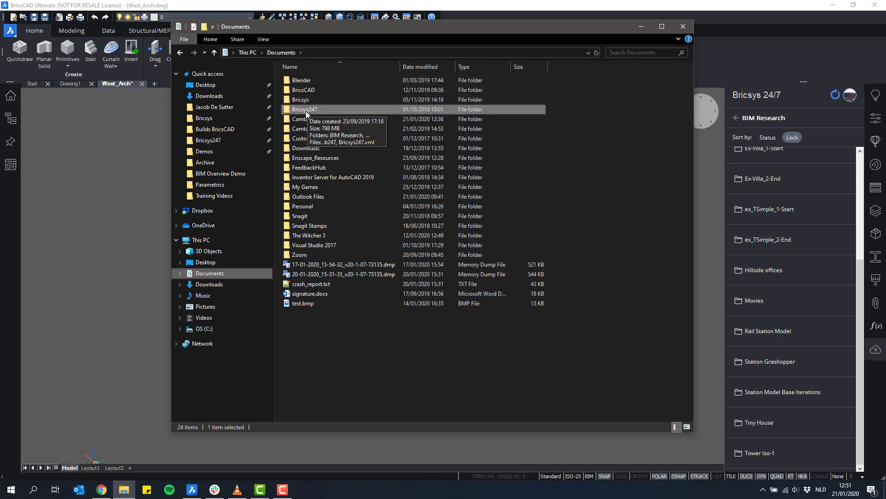
pyautogui.doubleClick(305, 109)
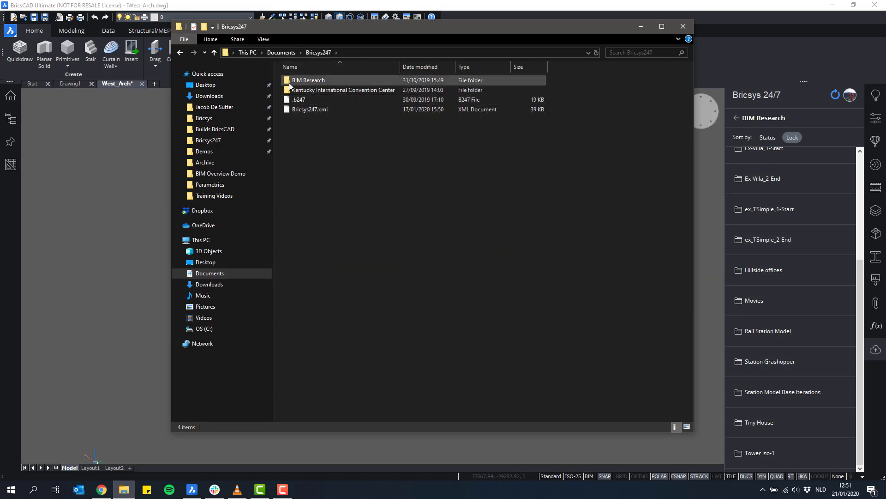
pyautogui.doubleClick(308, 80)
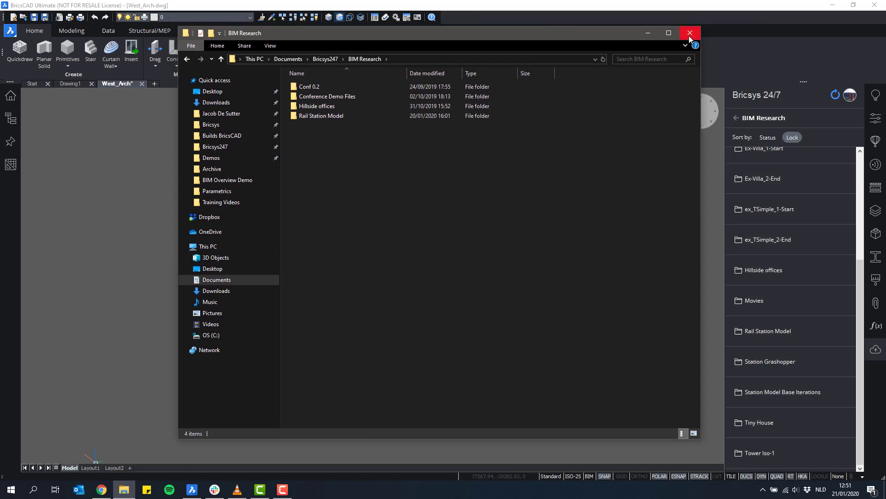
pyautogui.click(689, 32)
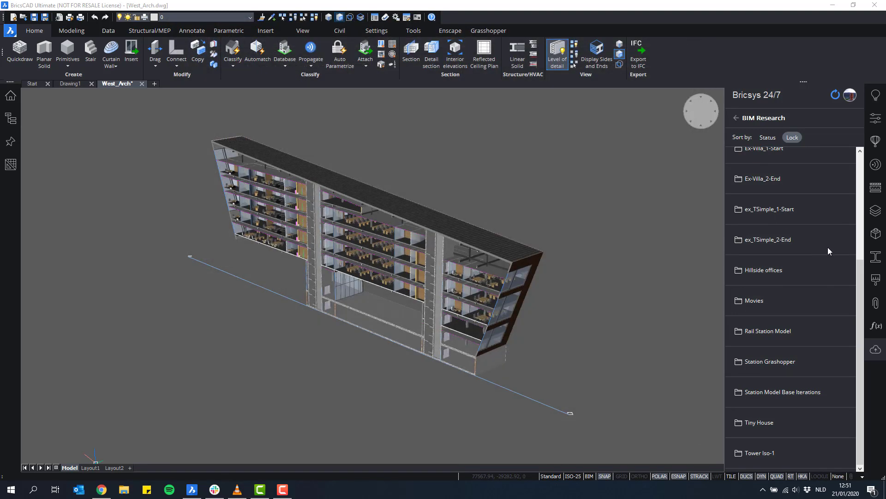
# Step: Go back from the BIM Research folder to My Projects and scroll through all projects
pyautogui.scroll(3)
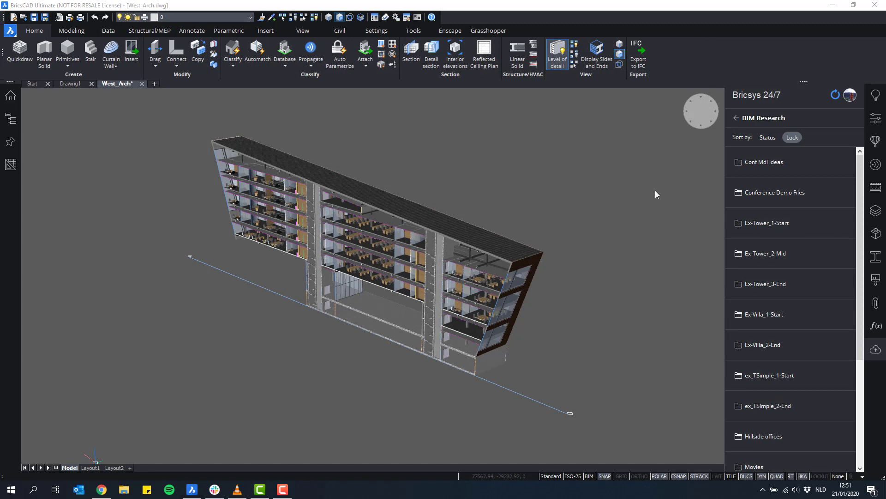
pyautogui.moveTo(811, 191)
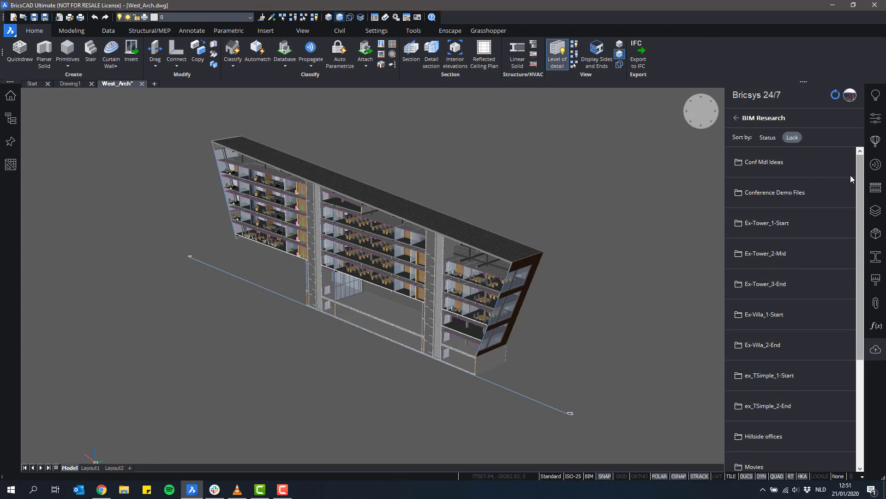
pyautogui.click(736, 118)
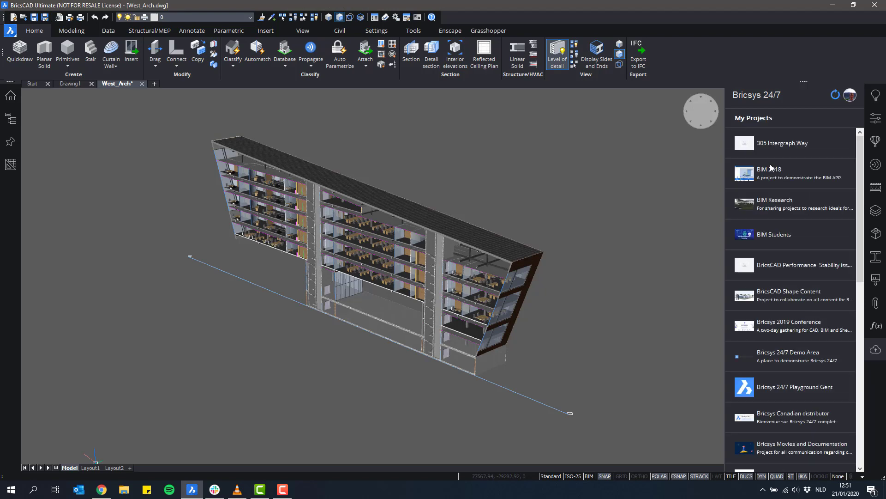
pyautogui.scroll(-3)
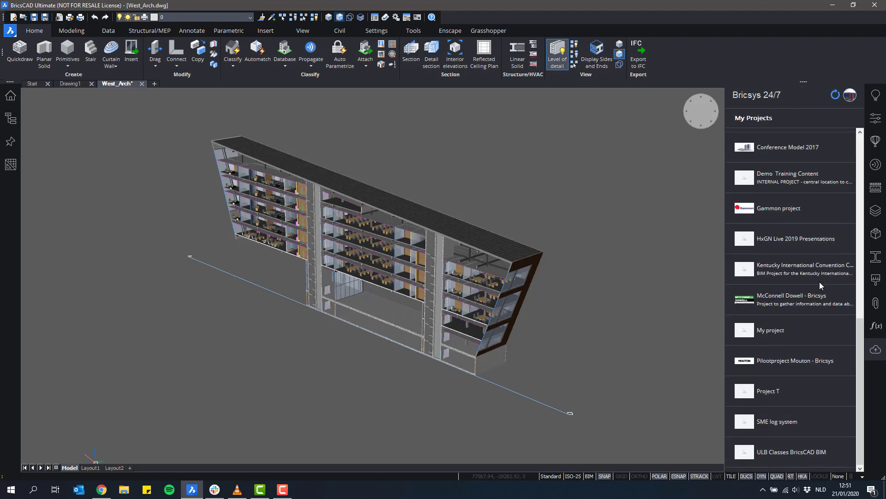
pyautogui.scroll(3)
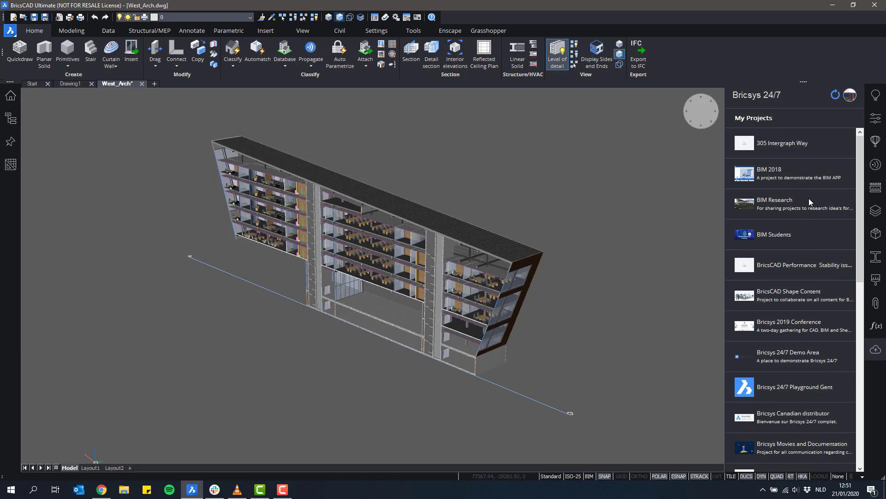
pyautogui.moveTo(785, 163)
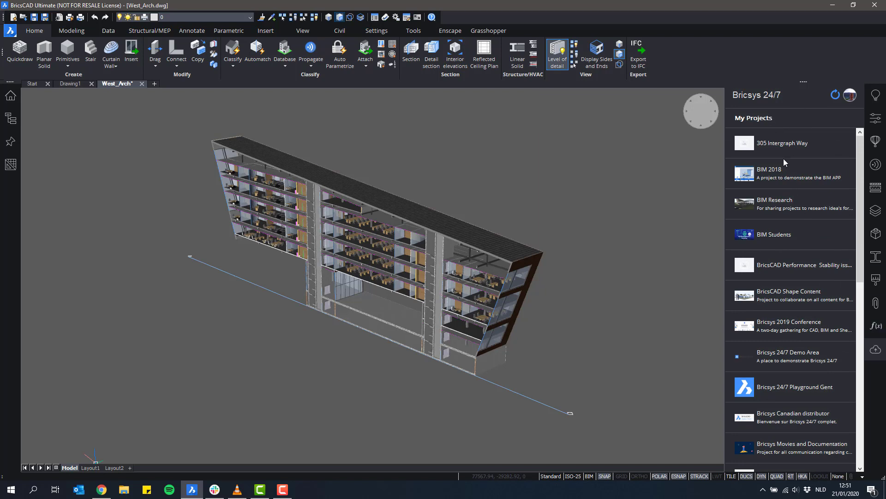